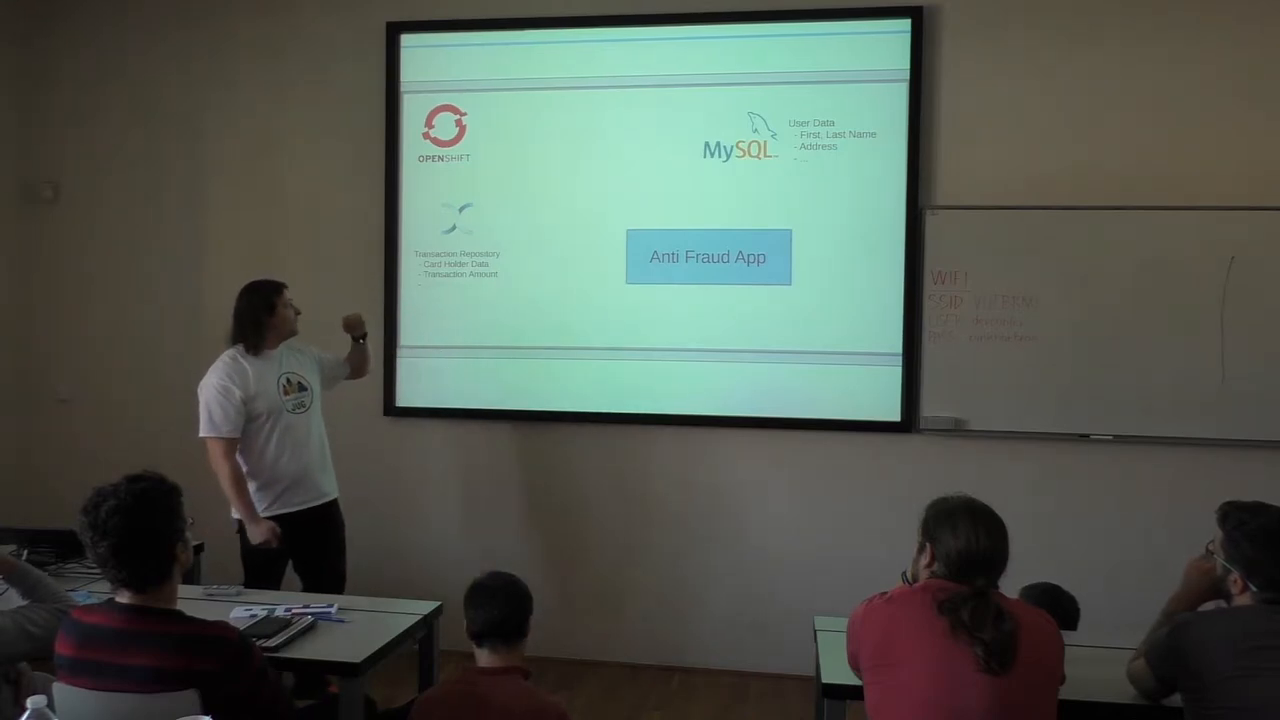
- Reveal the 'Pull transactions' arrow, then advance to the clean architecture slide
key(Right)
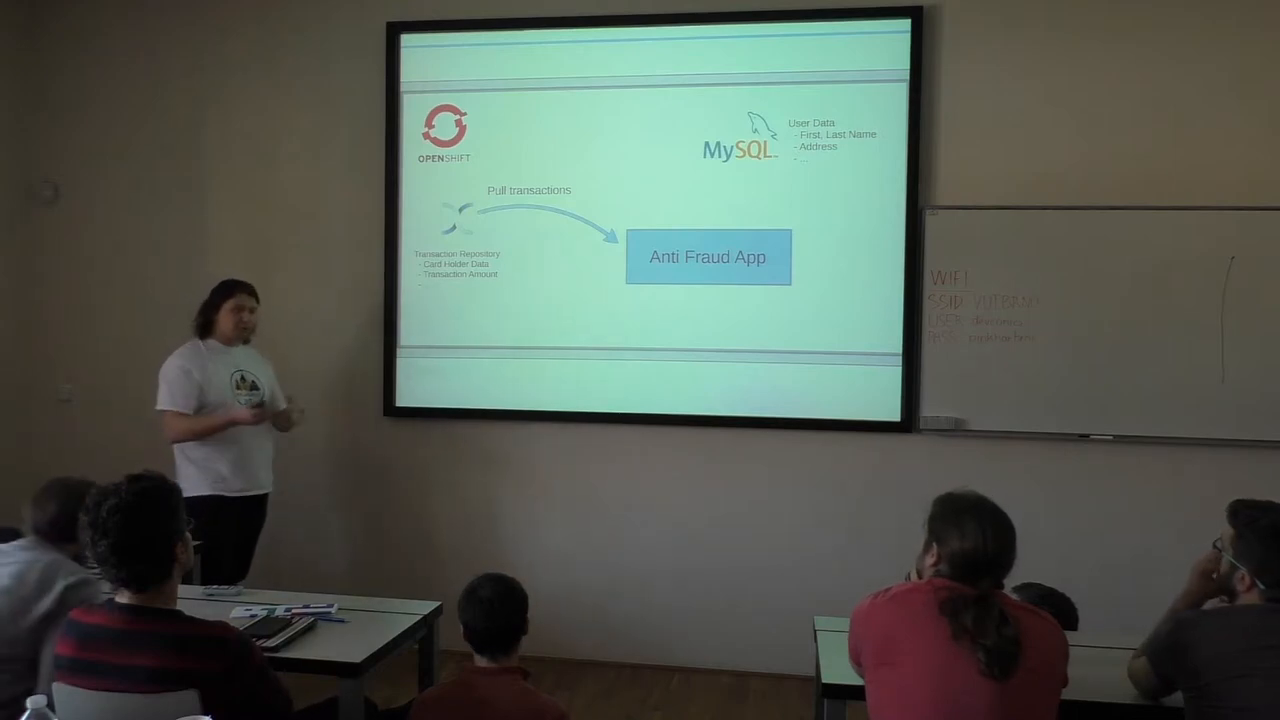
key(Right)
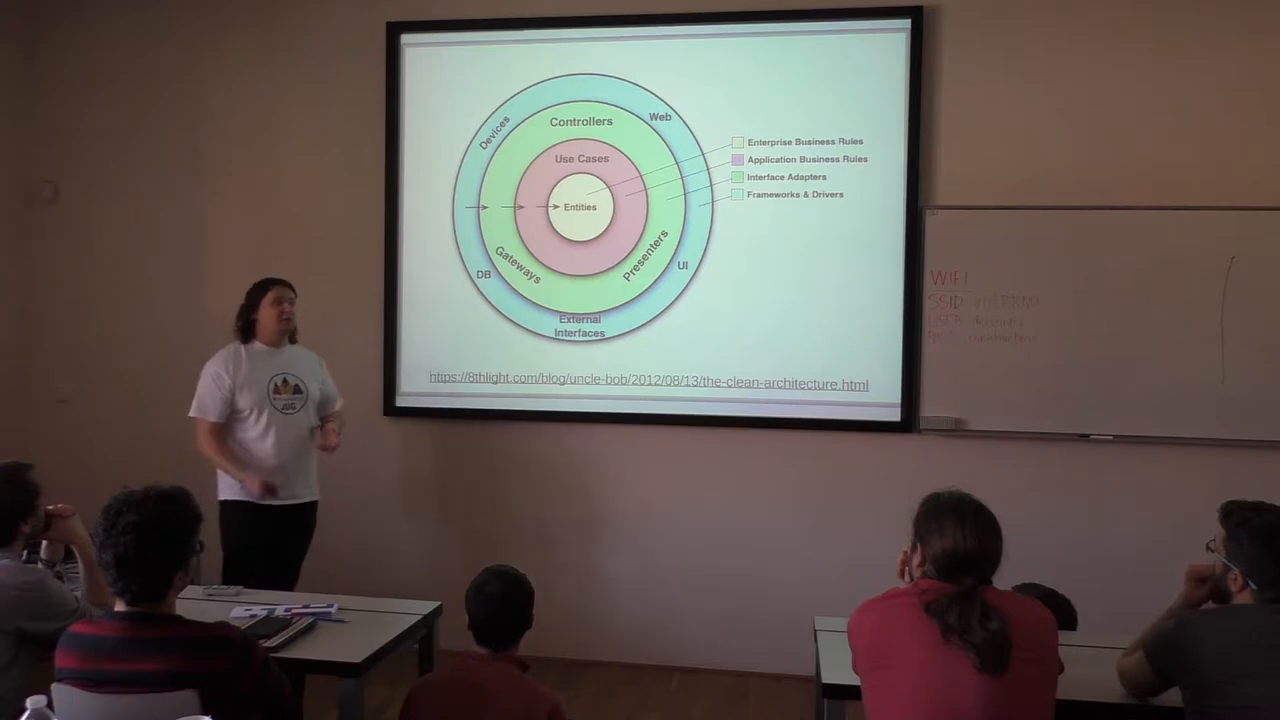
- Advance past the concentric-rings clean architecture slide
key(Right)
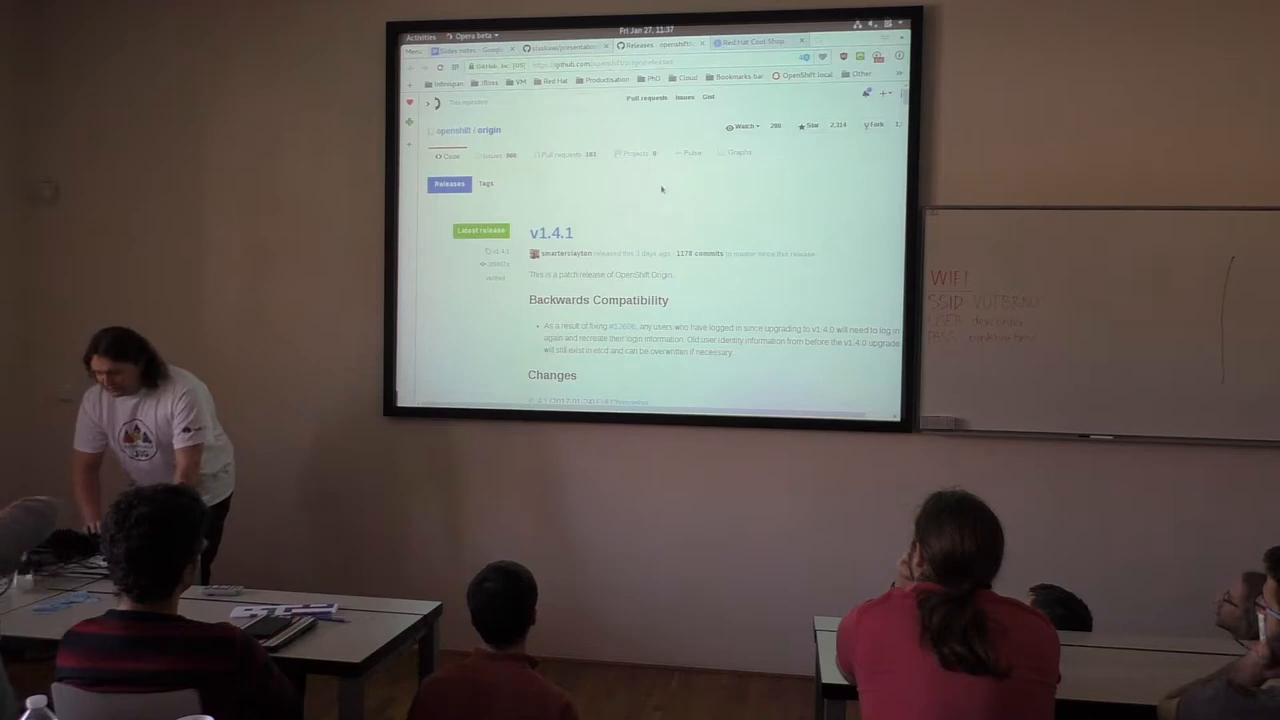
- Scroll down the openshift/origin releases page showing v1.4.1
scroll(down, 3)
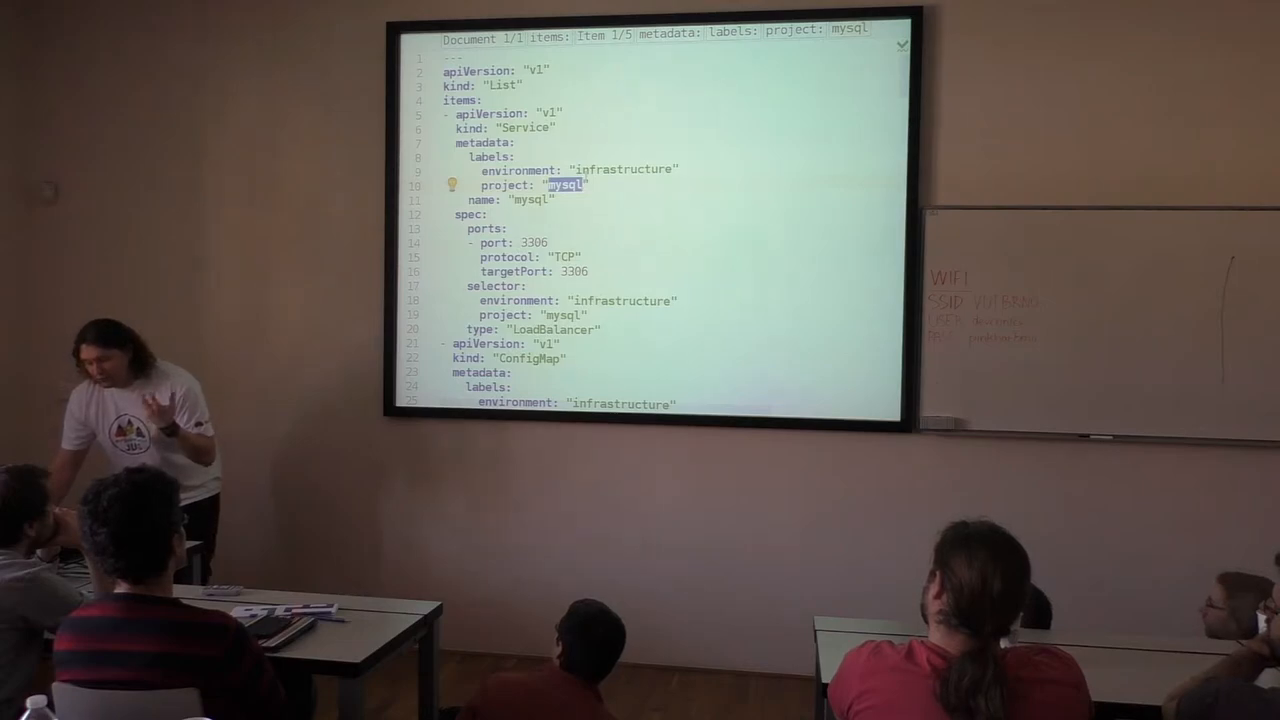
- Scroll the YAML past the MySQL DeploymentConfig to the transactions-repository DeploymentConfig
scroll(down, 3)
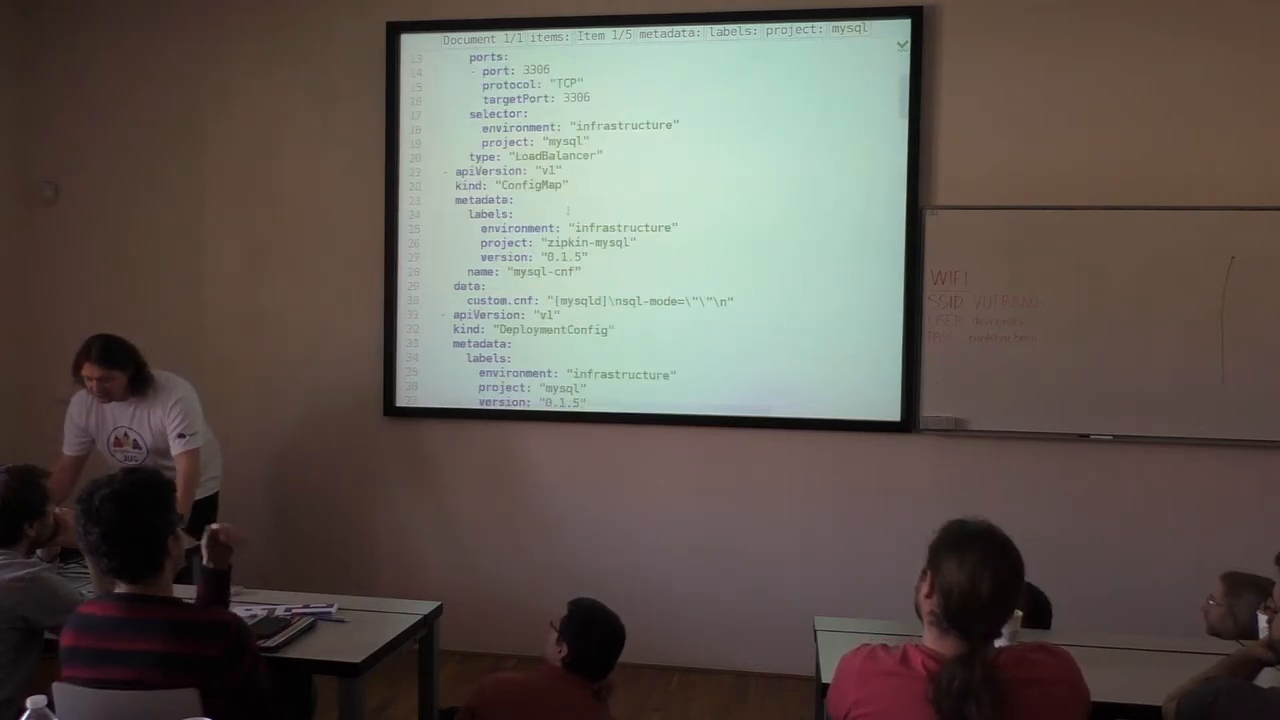
scroll(down, 3)
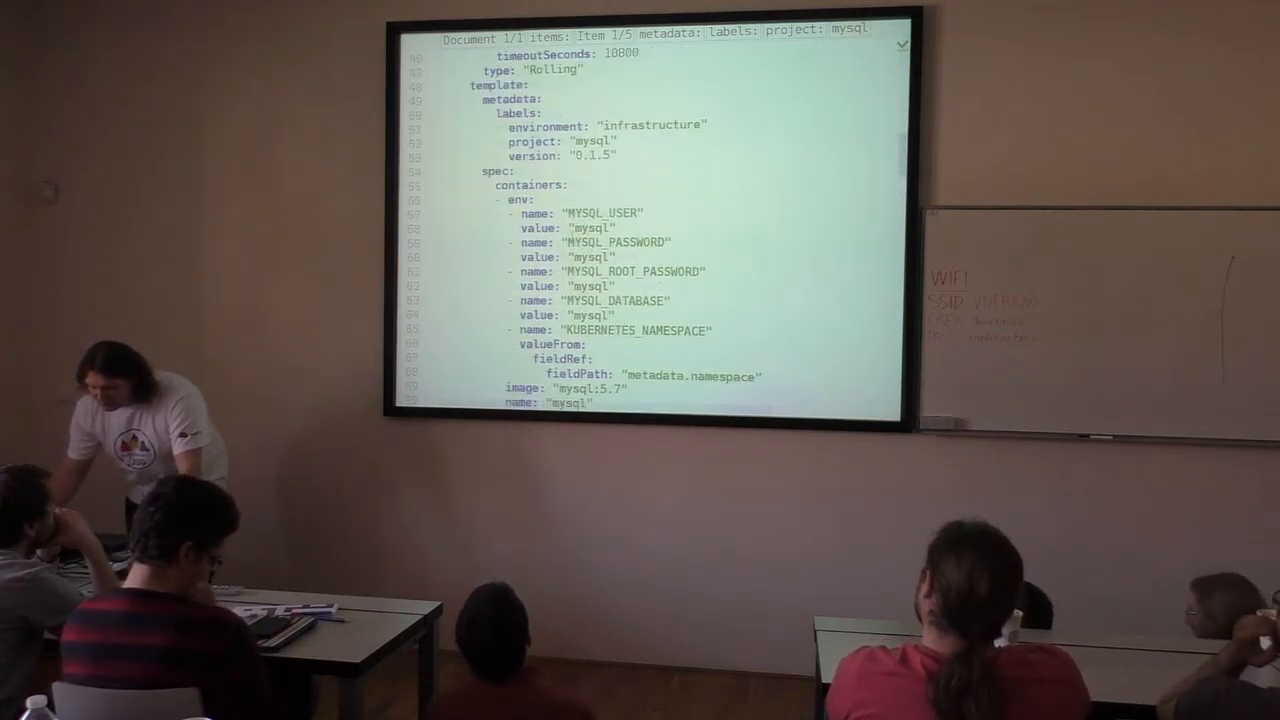
scroll(down, 3)
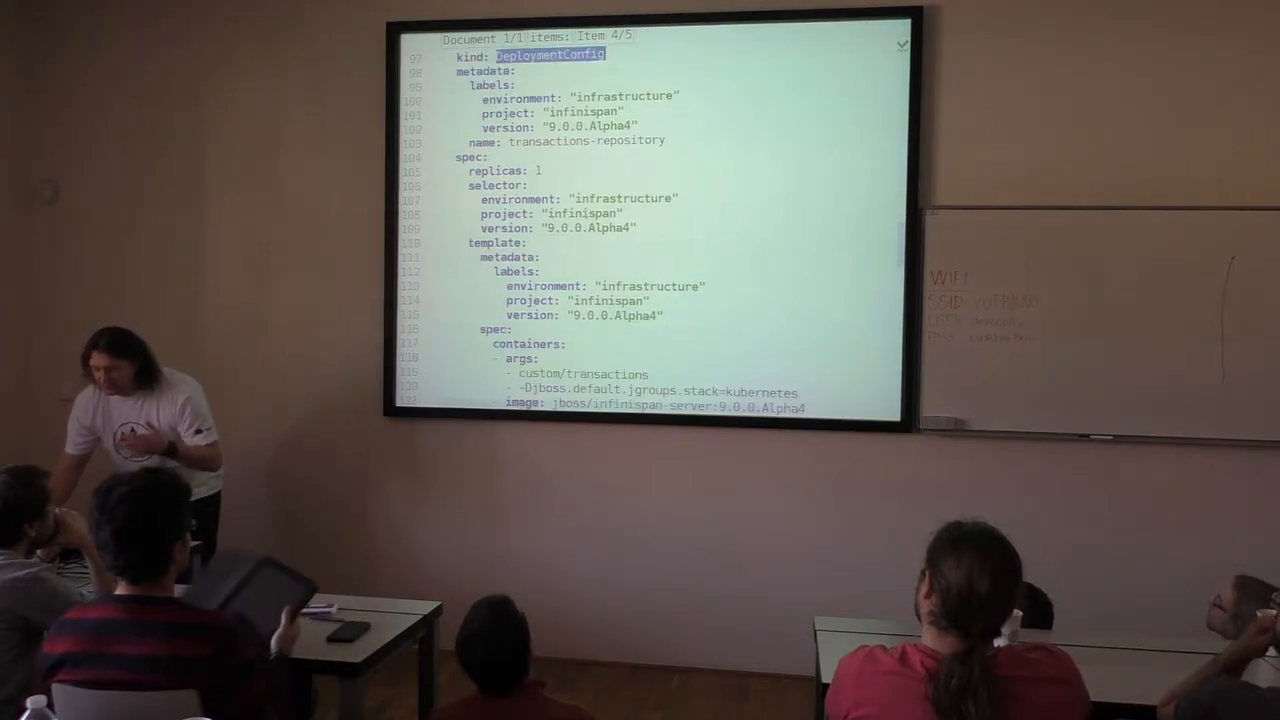
scroll(down, 3)
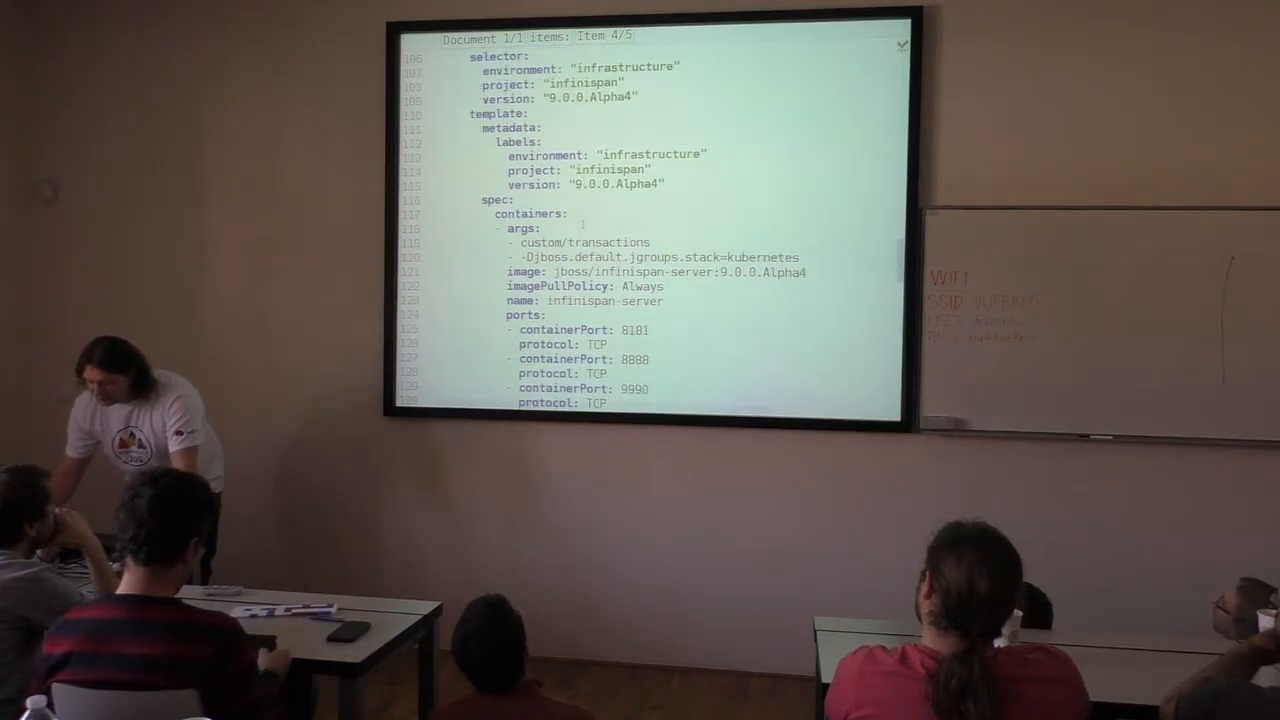
scroll(down, 3)
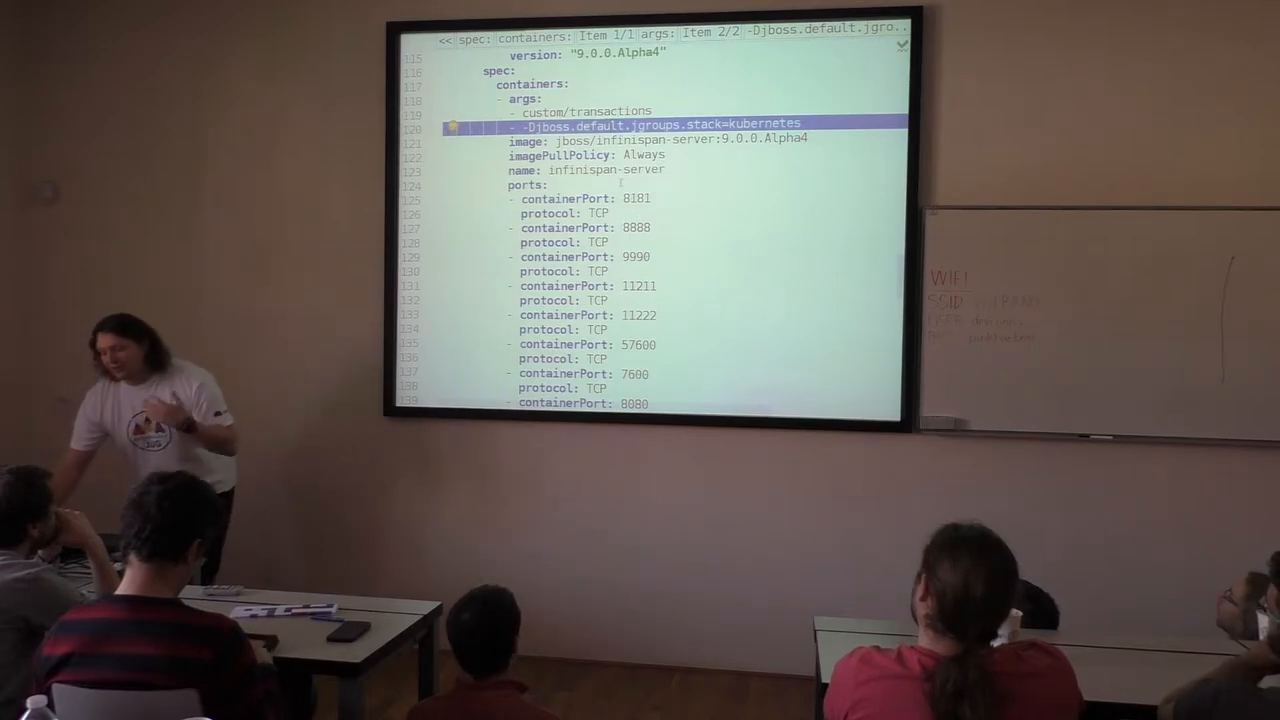
scroll(down, 3)
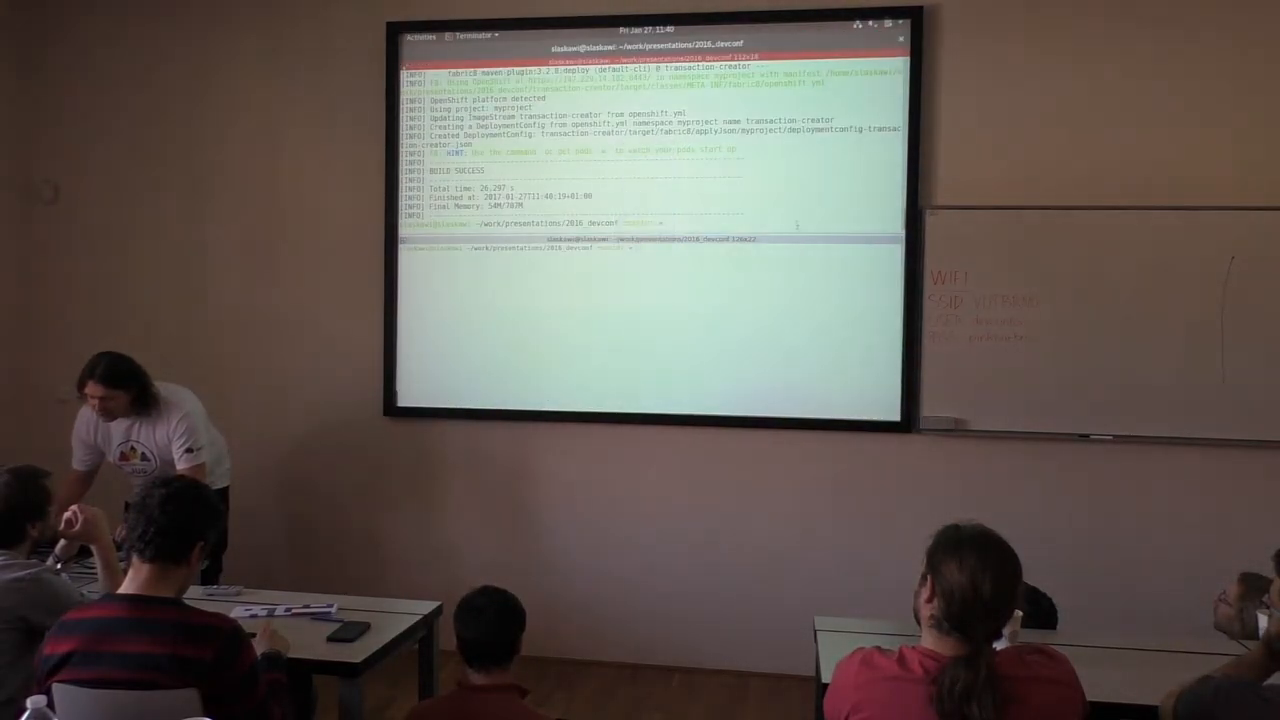
- Run 'oc get pods', then stream the transaction-creator pod's logs with 'oc logs -f'
text(oc get pods)
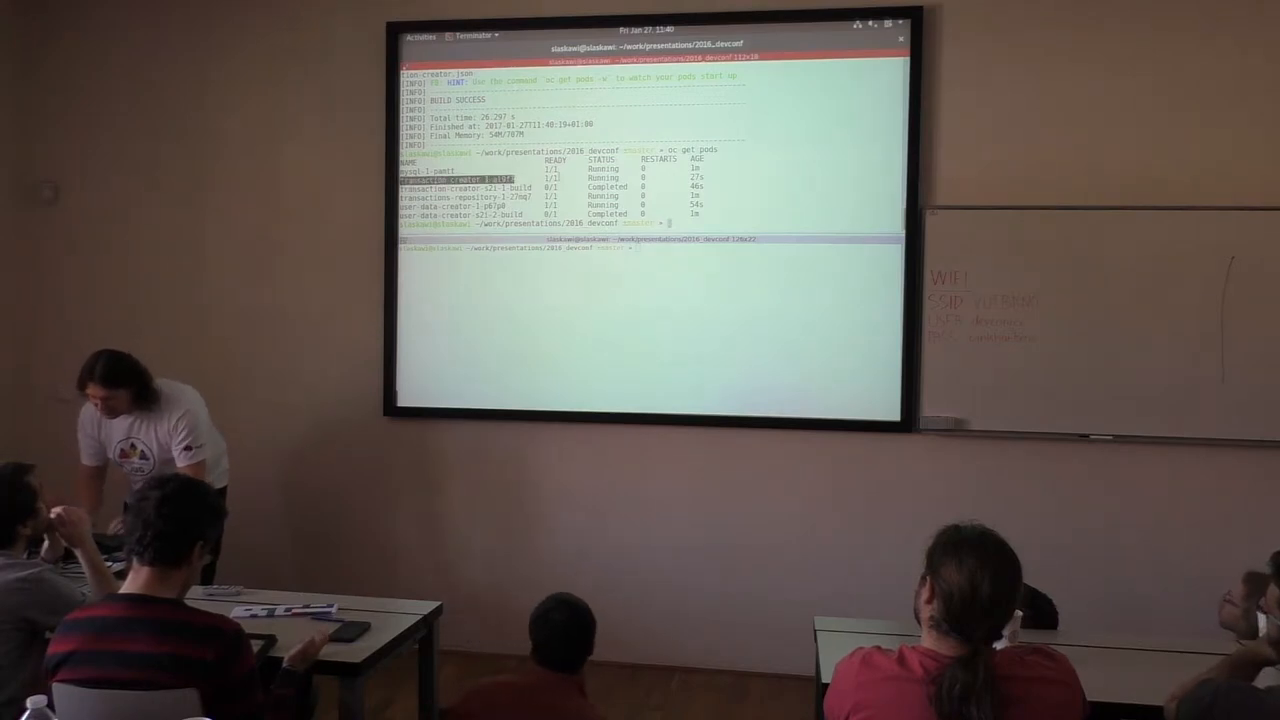
text(lo)
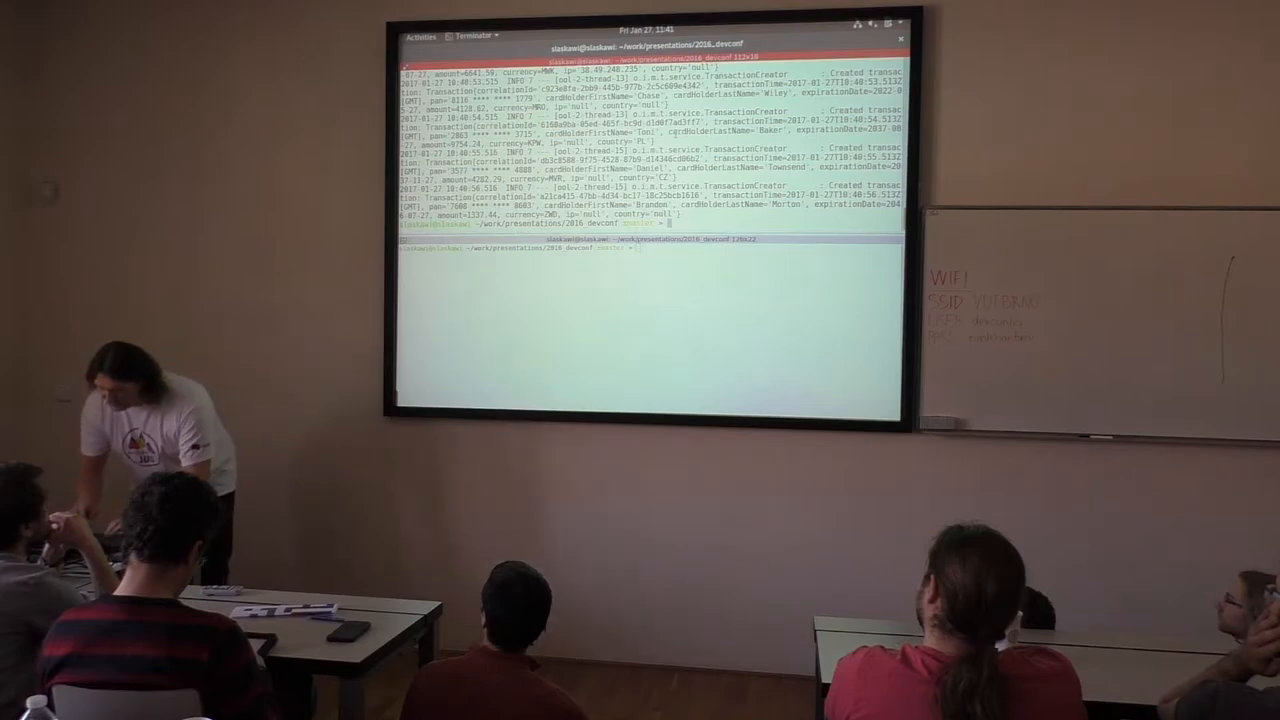
- Request the detailed pod listing with 'oc get pods -o wide'
text(oc get)
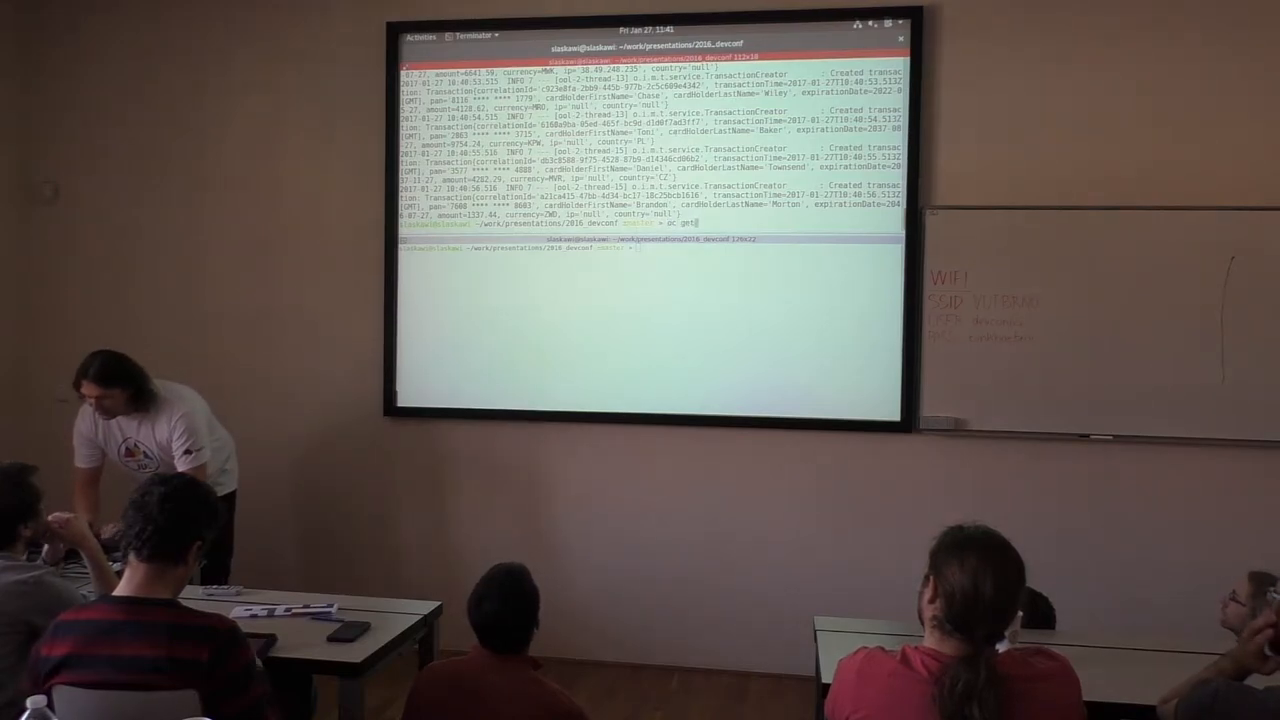
text(pods -o wi)
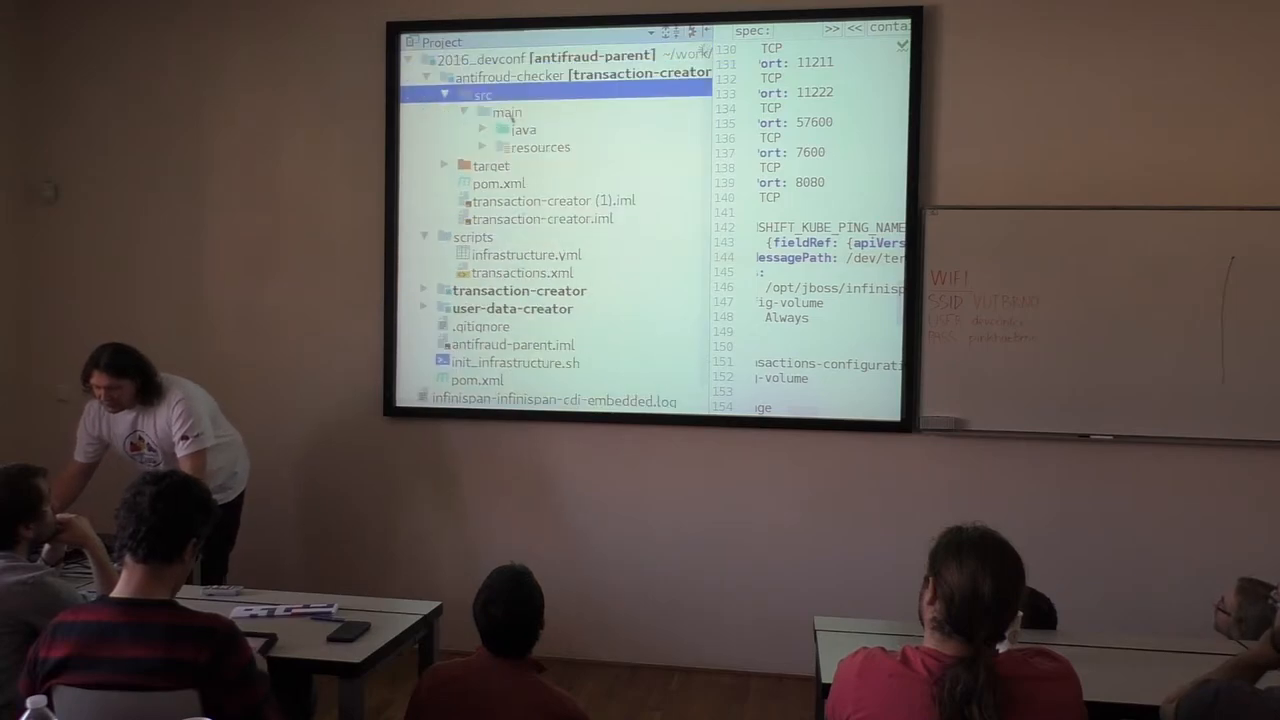
- Expand the main source folder in the Project tree
click(540, 147)
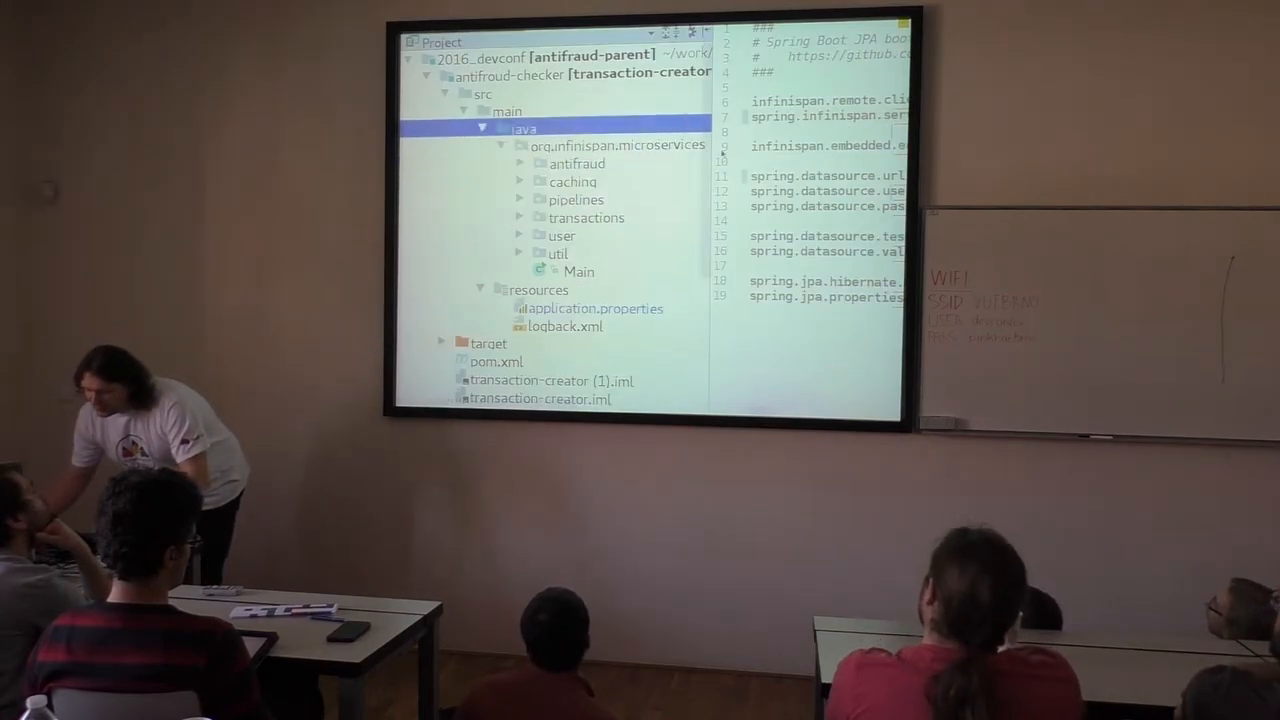
- Expand org.infinispan.microservices > antifraud > model and browse classes like AntiFraudQueryData and UserInfo
click(617, 144)
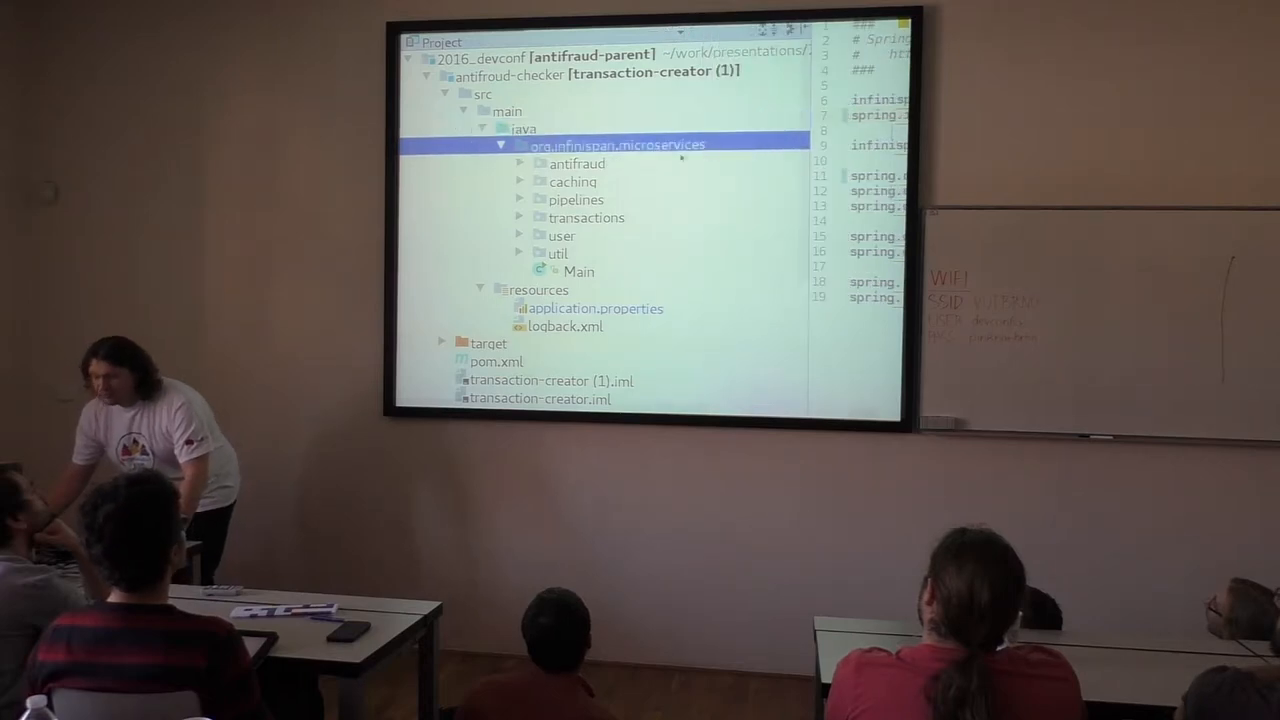
click(578, 163)
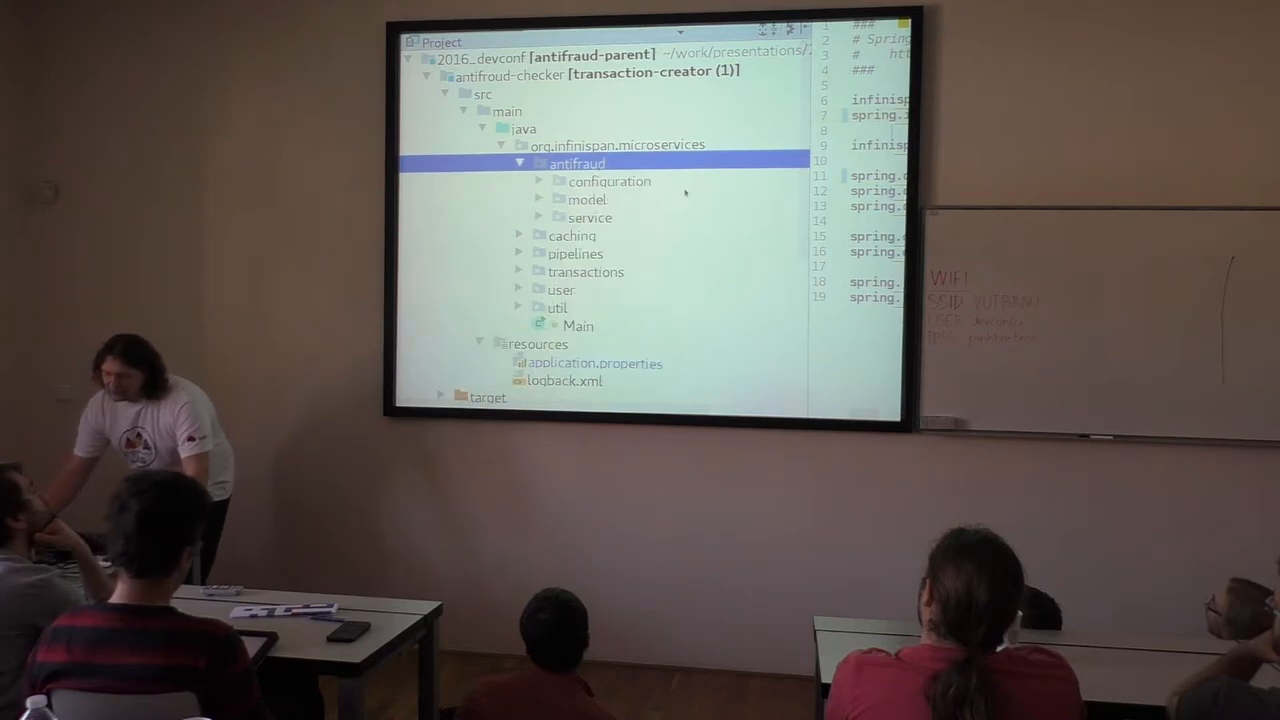
click(590, 217)
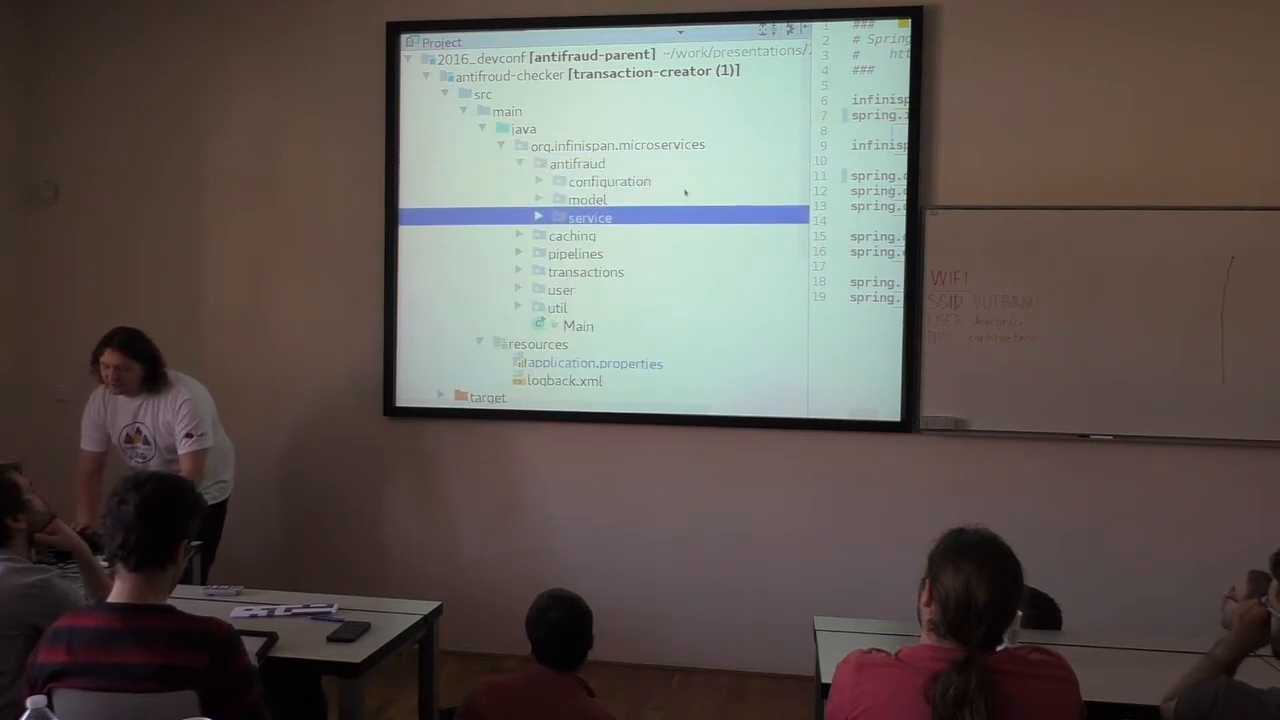
click(586, 199)
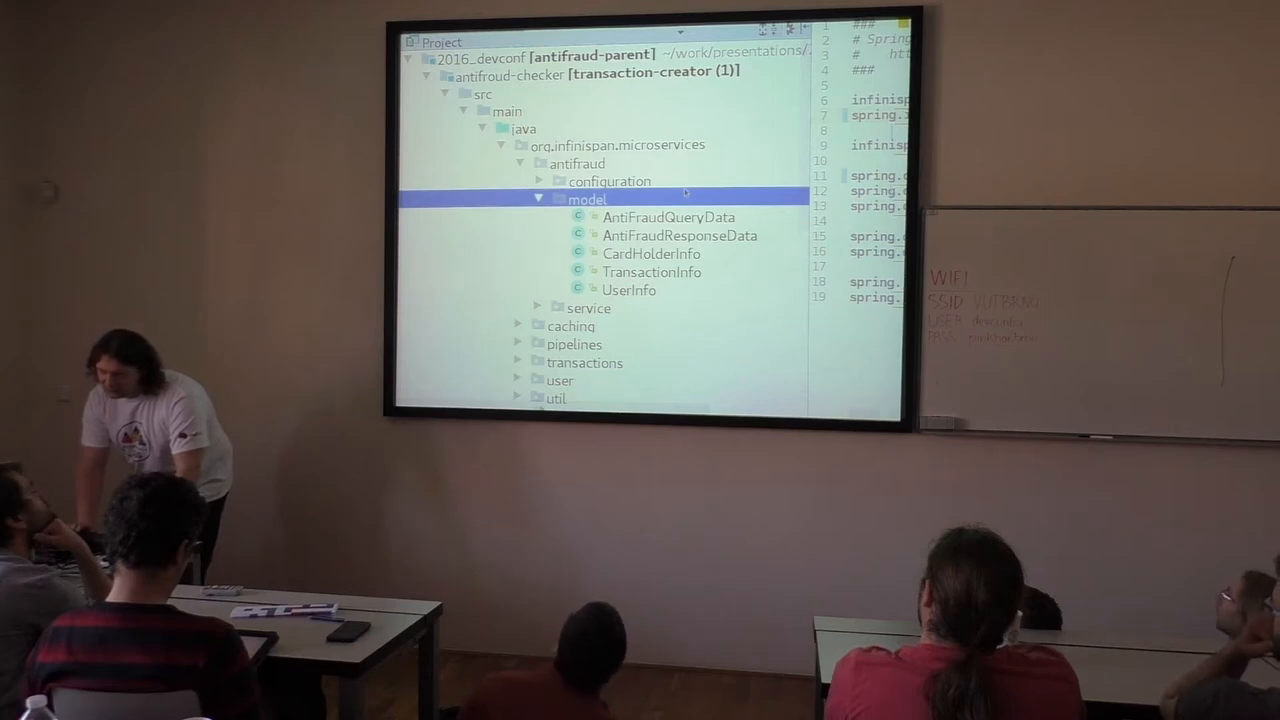
click(668, 217)
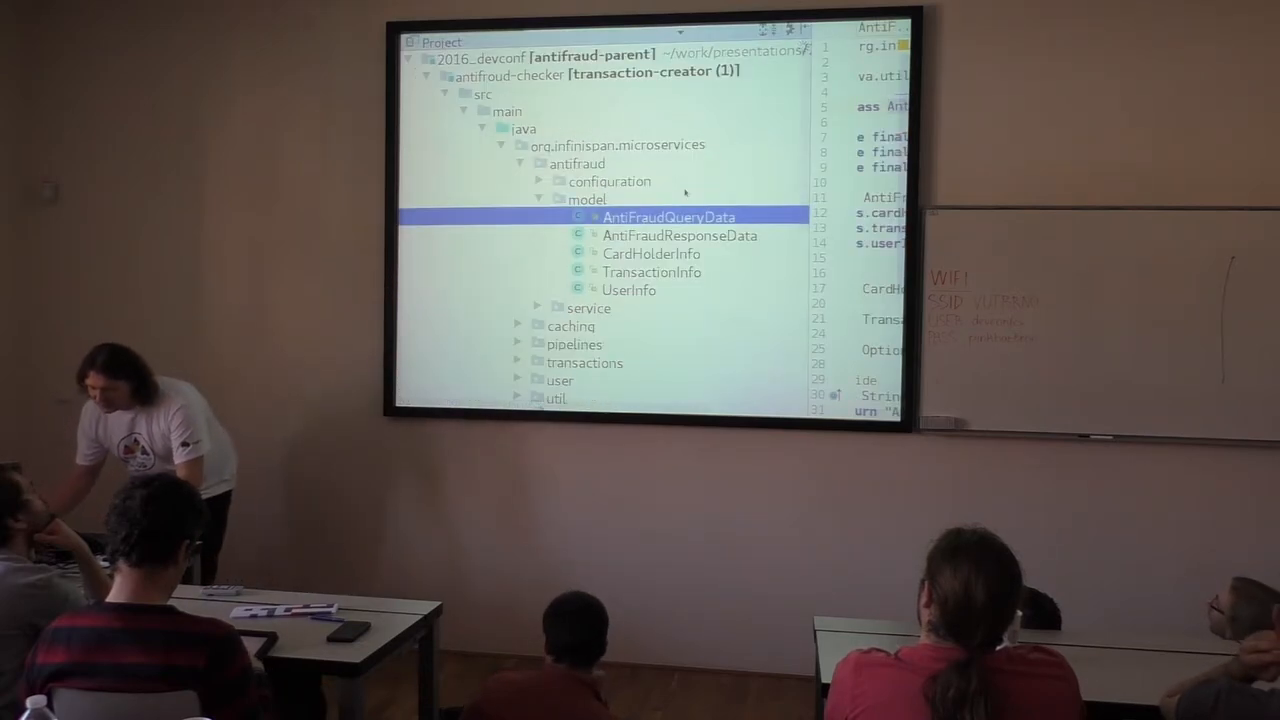
click(678, 235)
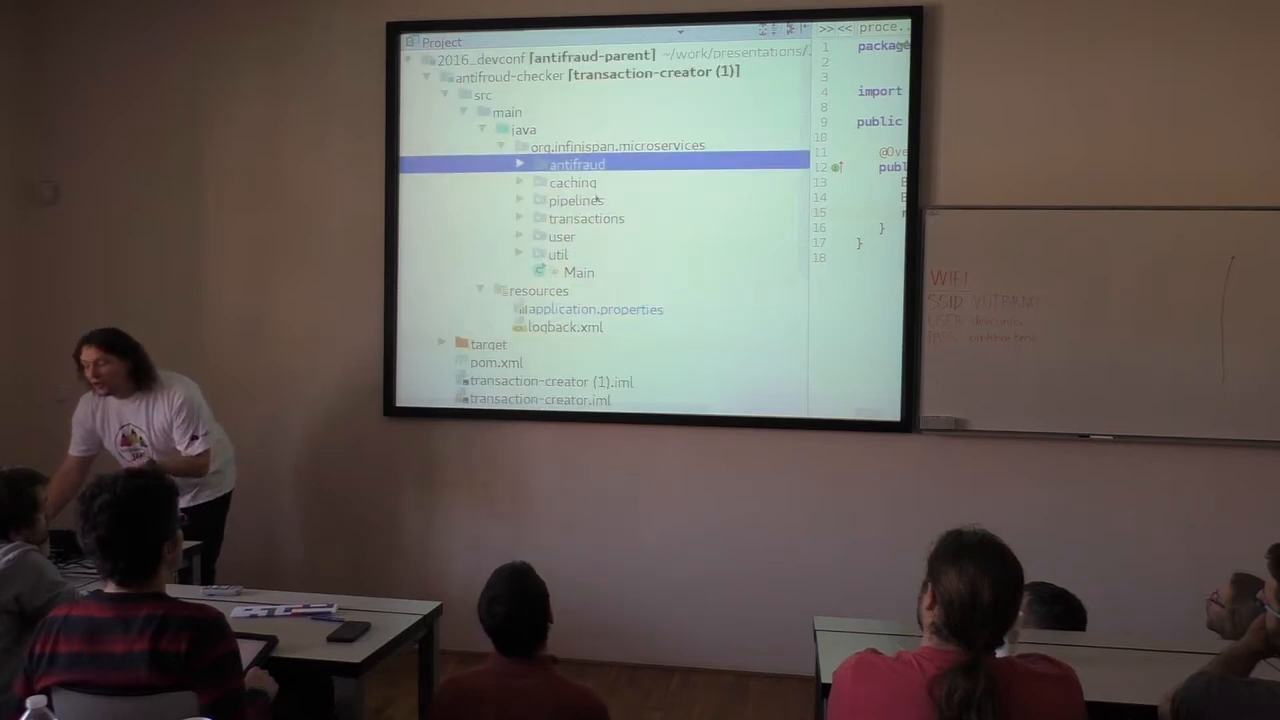
- Expand transactions > service and open the TransactionConfiguration class
click(588, 218)
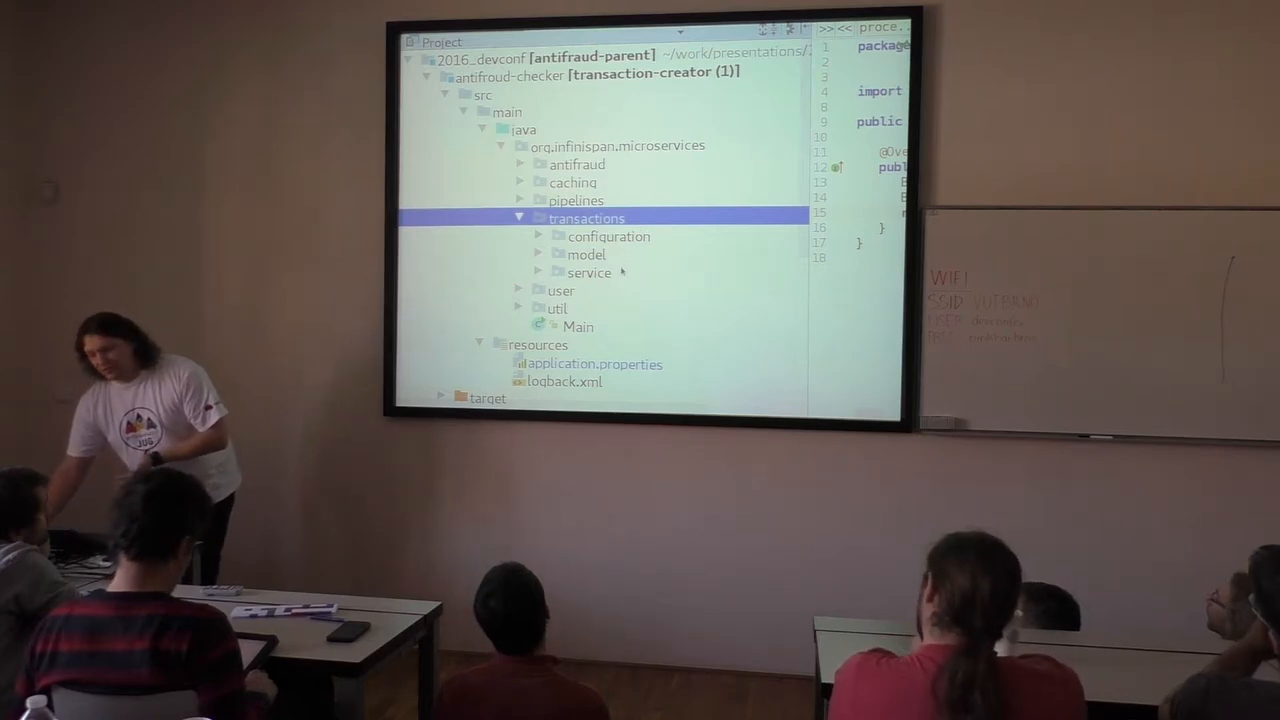
click(589, 272)
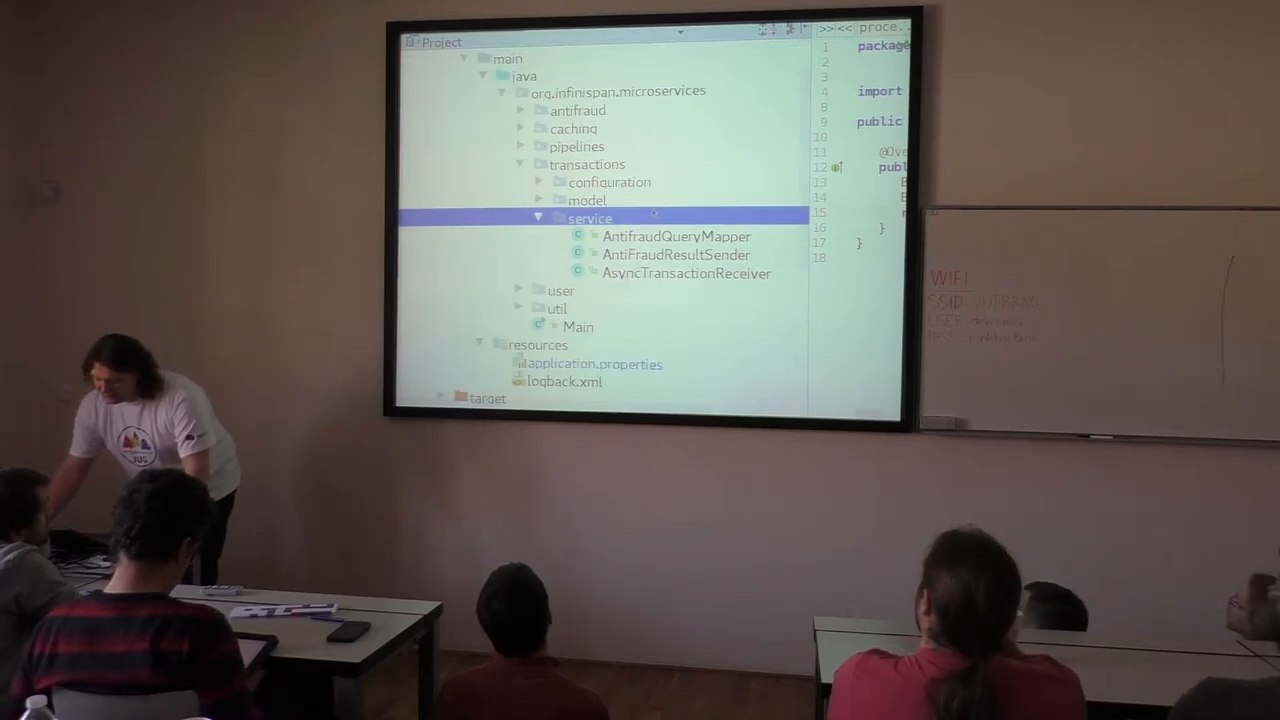
click(686, 273)
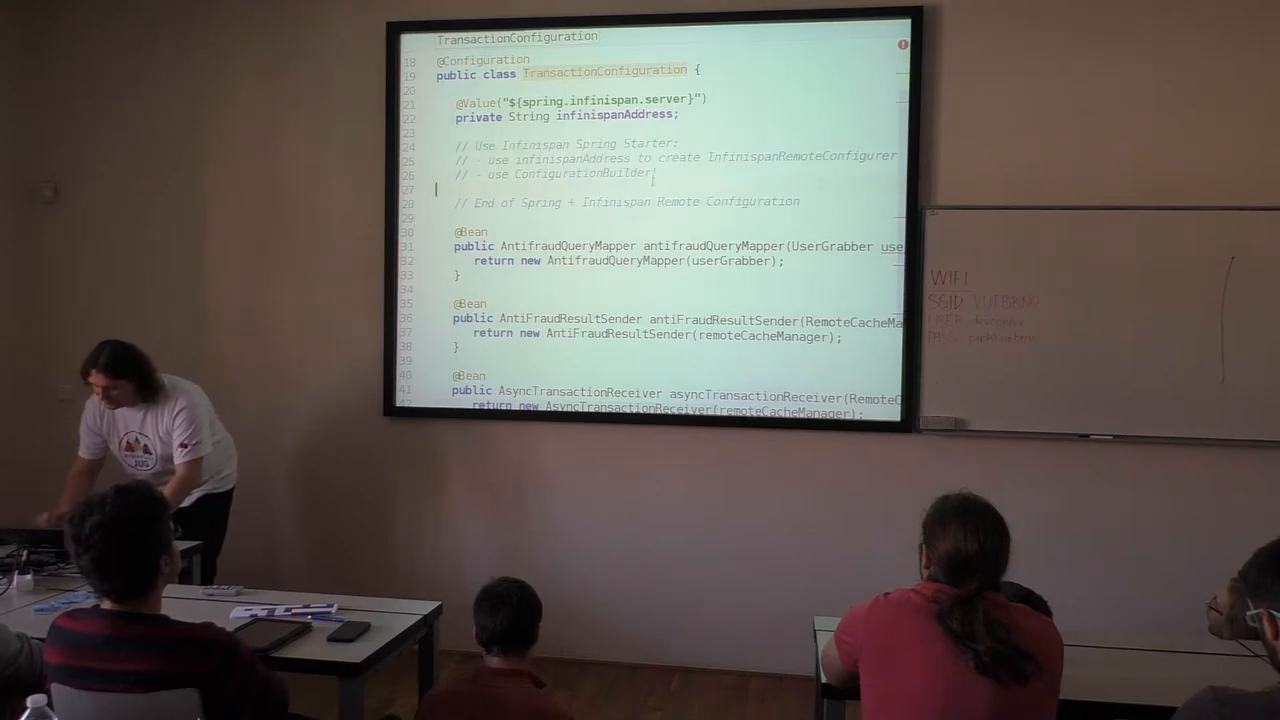
text(@Bean)
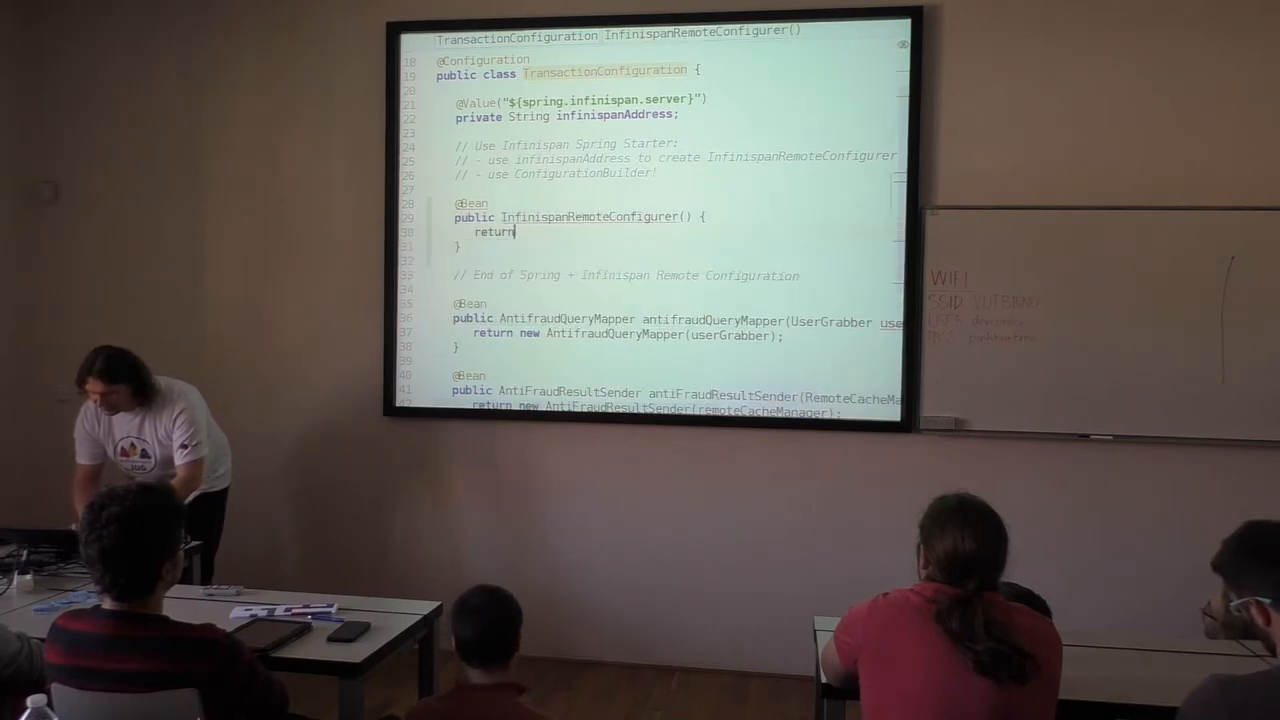
text(() ->)
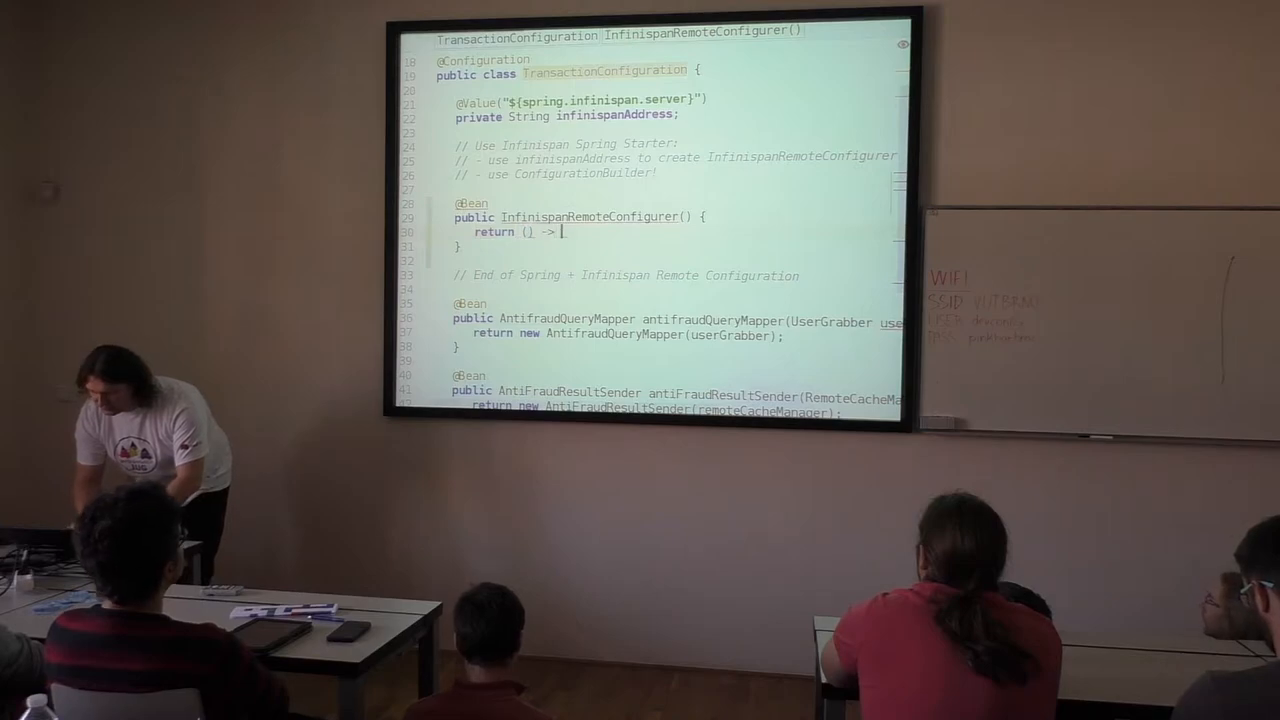
text(new C)
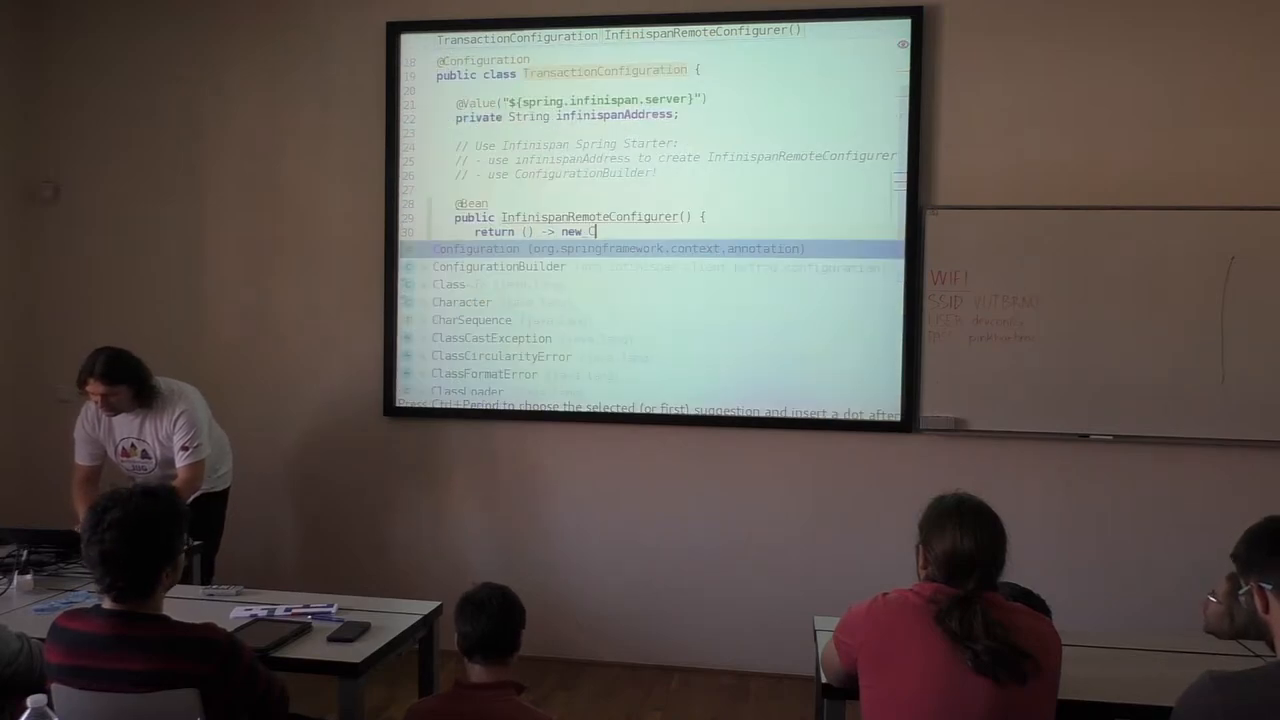
text(onfigurationBuilder()
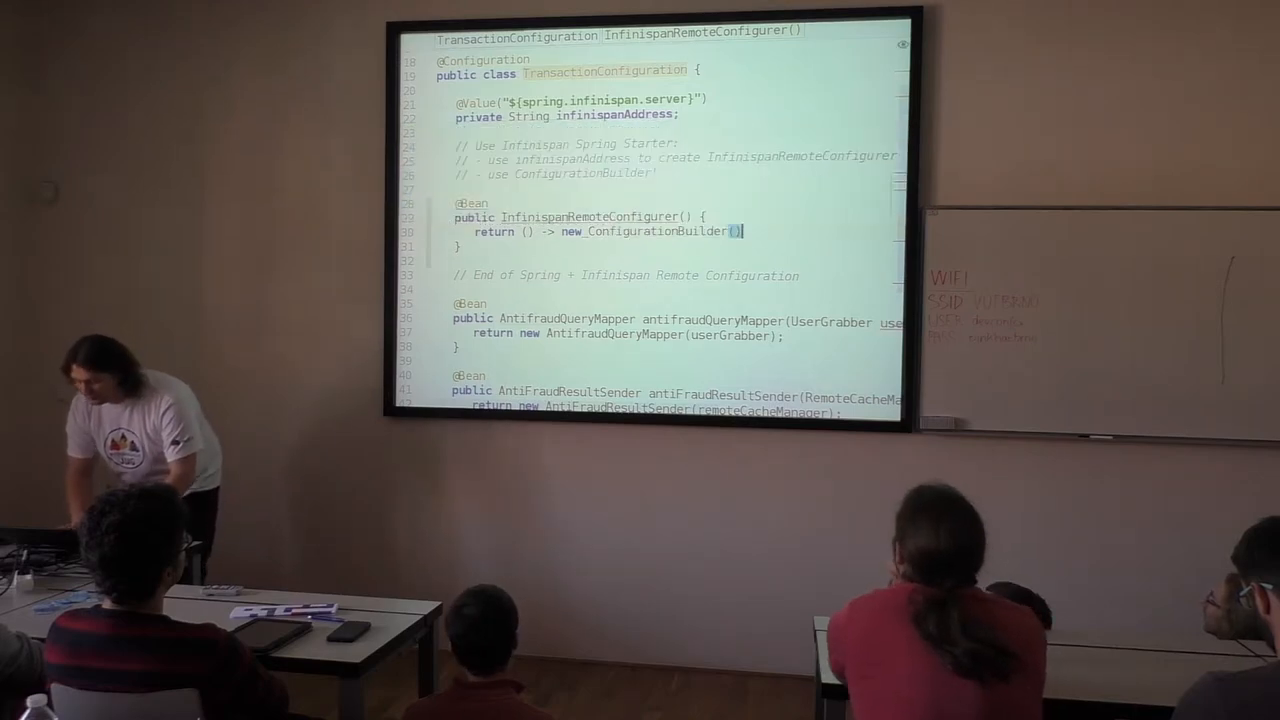
text(.ad)
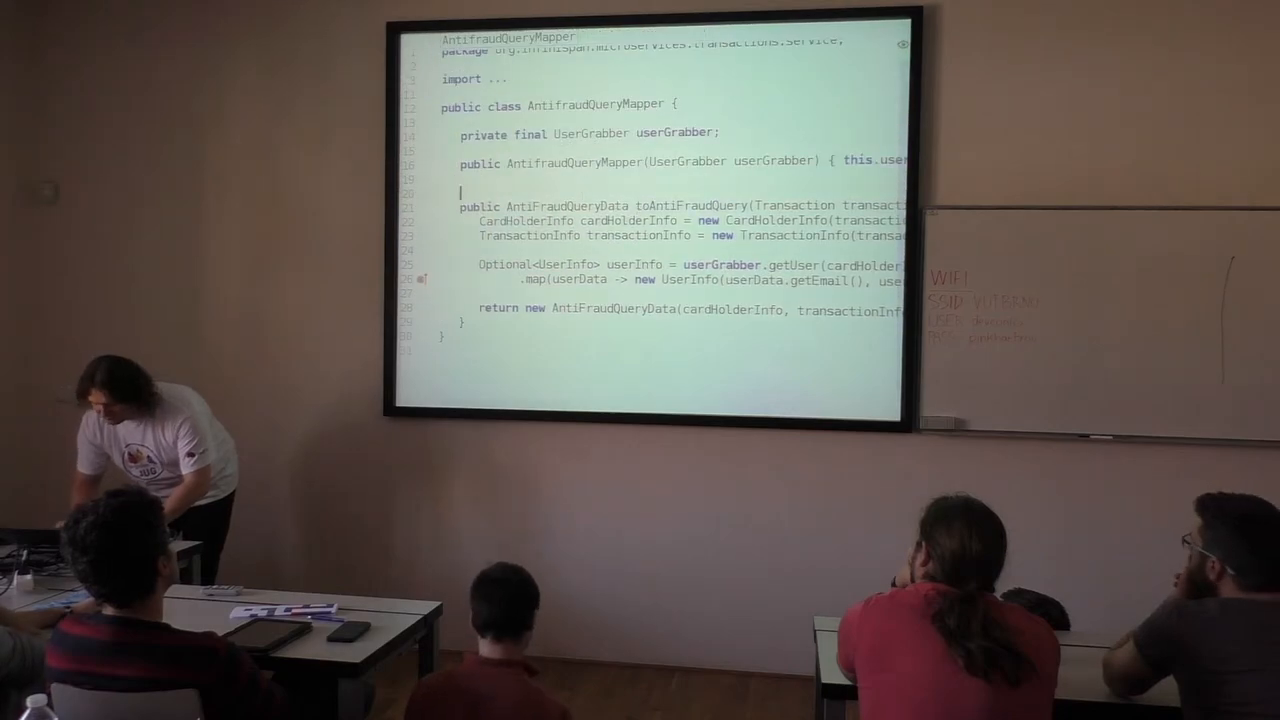
text(@time)
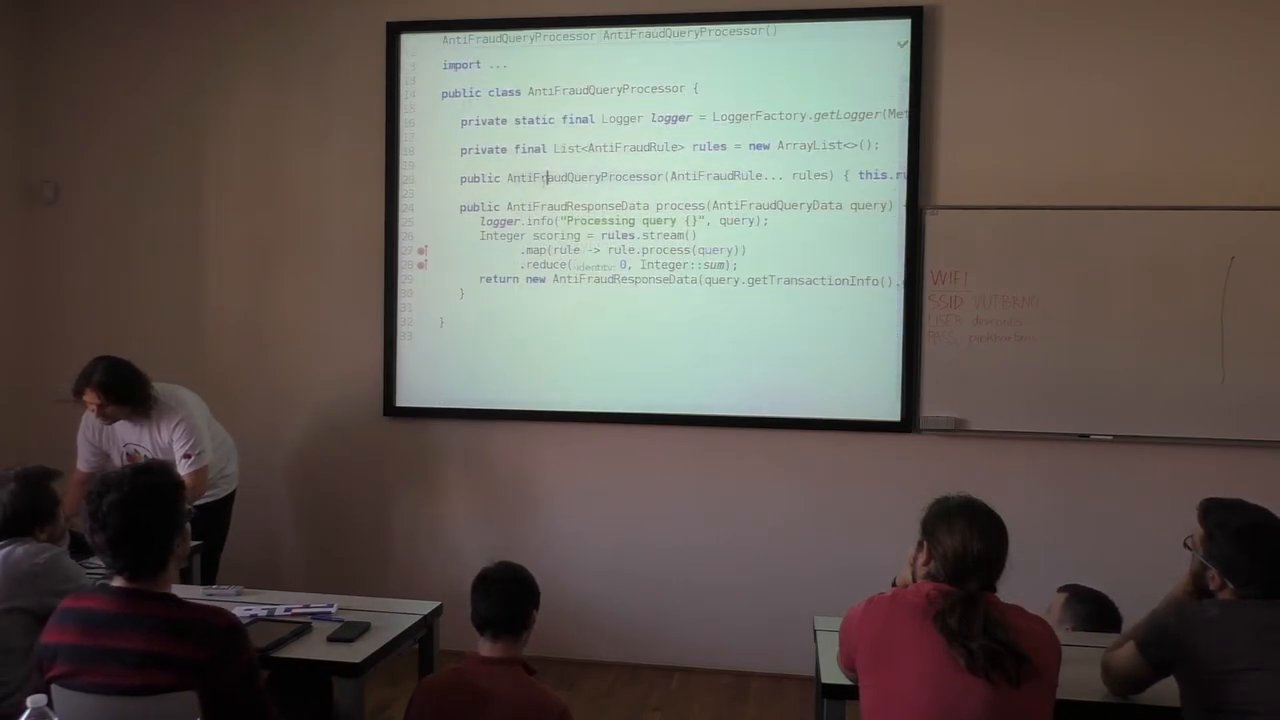
text(@Timed)
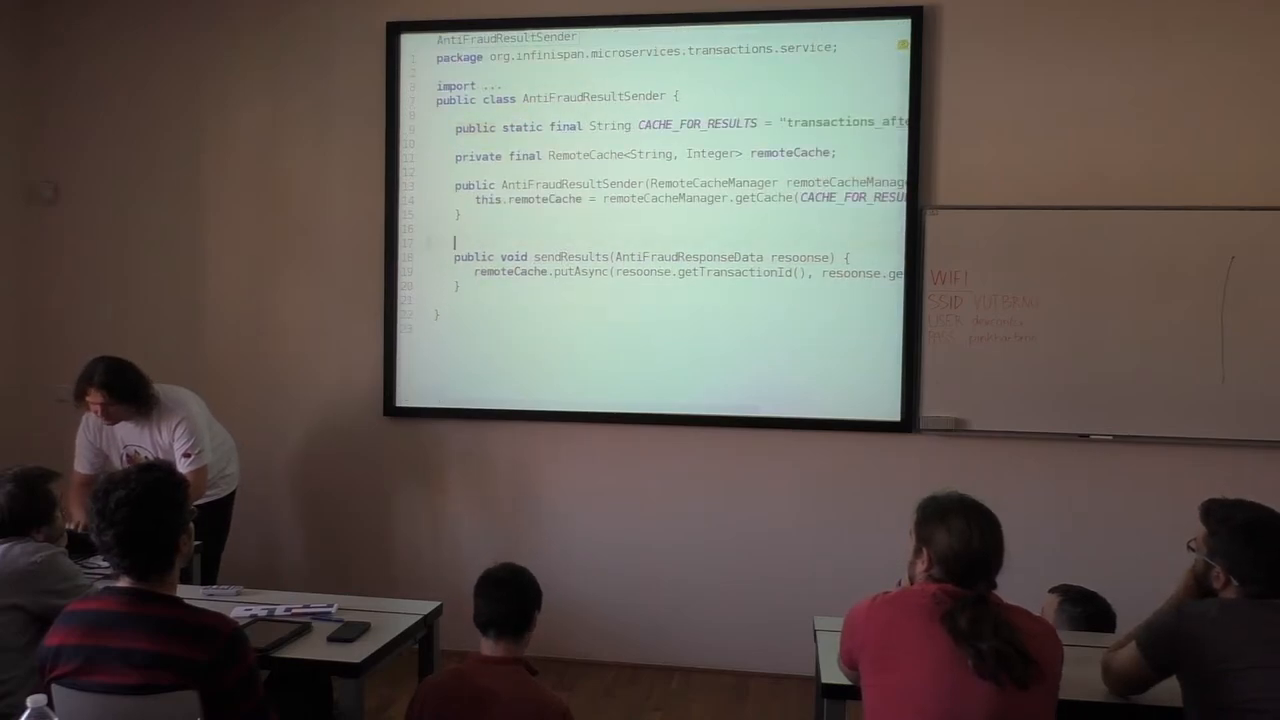
text(@Timed)
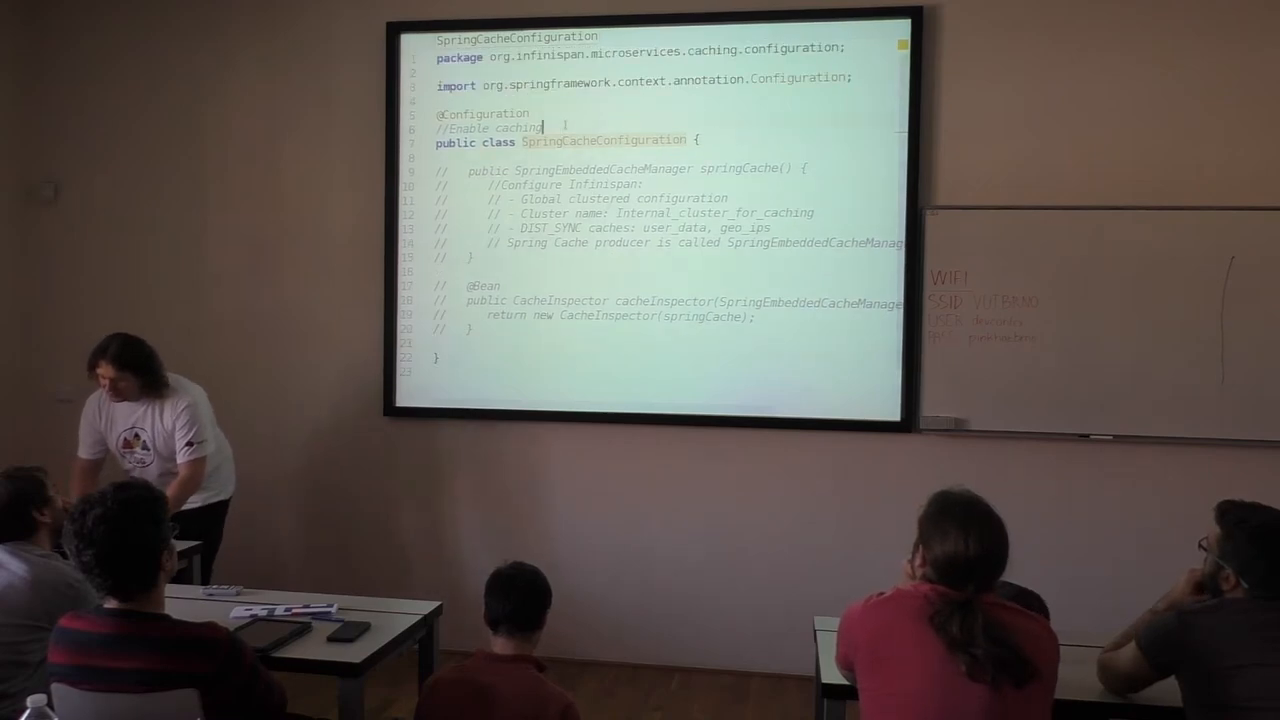
double_click(485, 127)
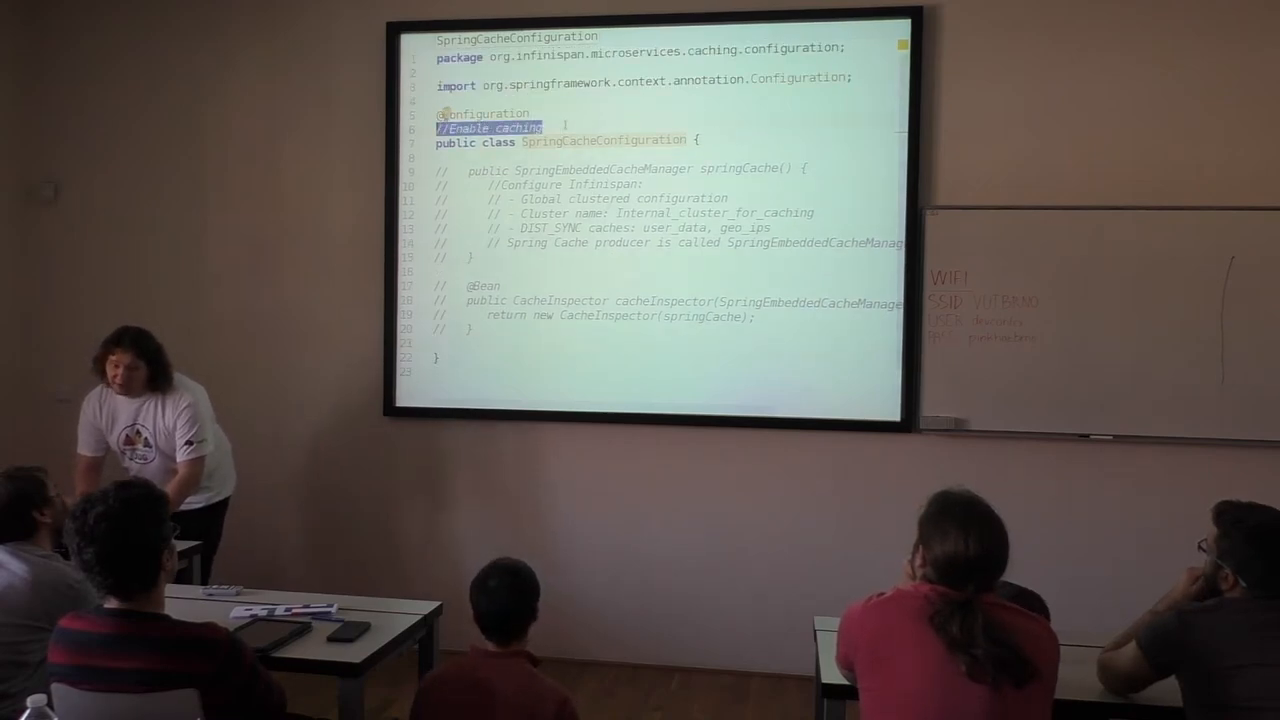
text(@Enable)
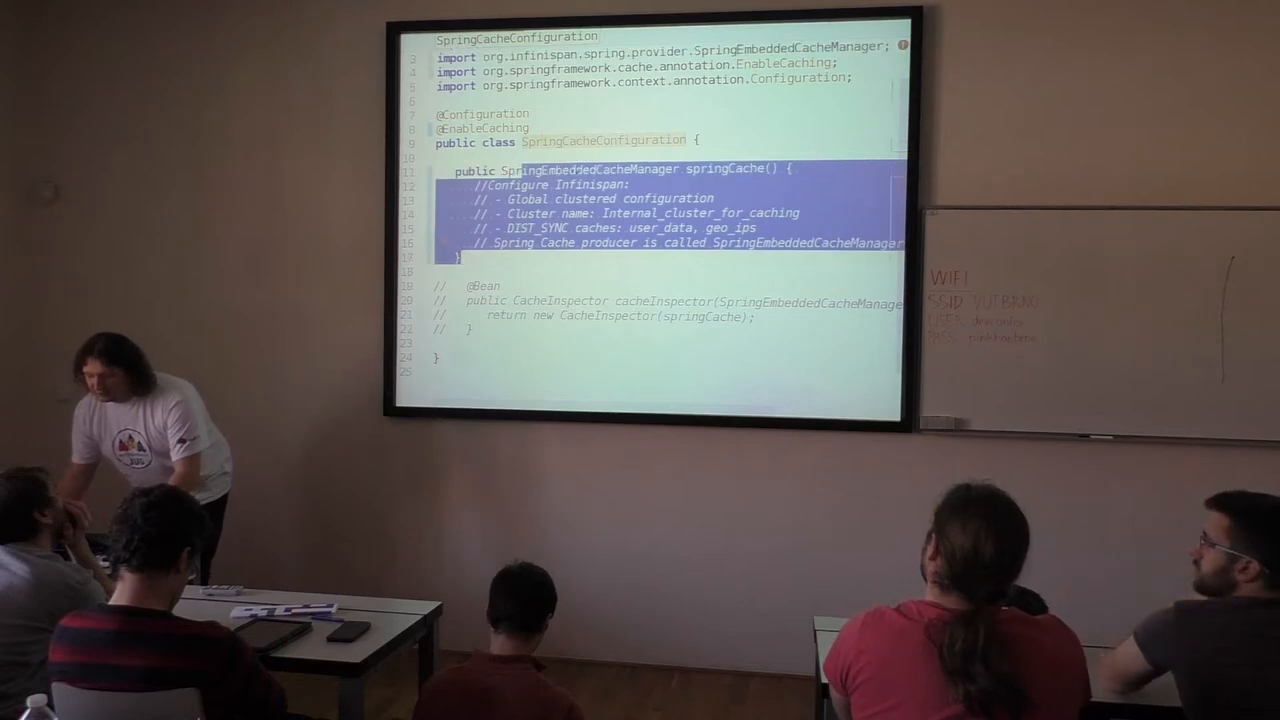
text(@Bean)
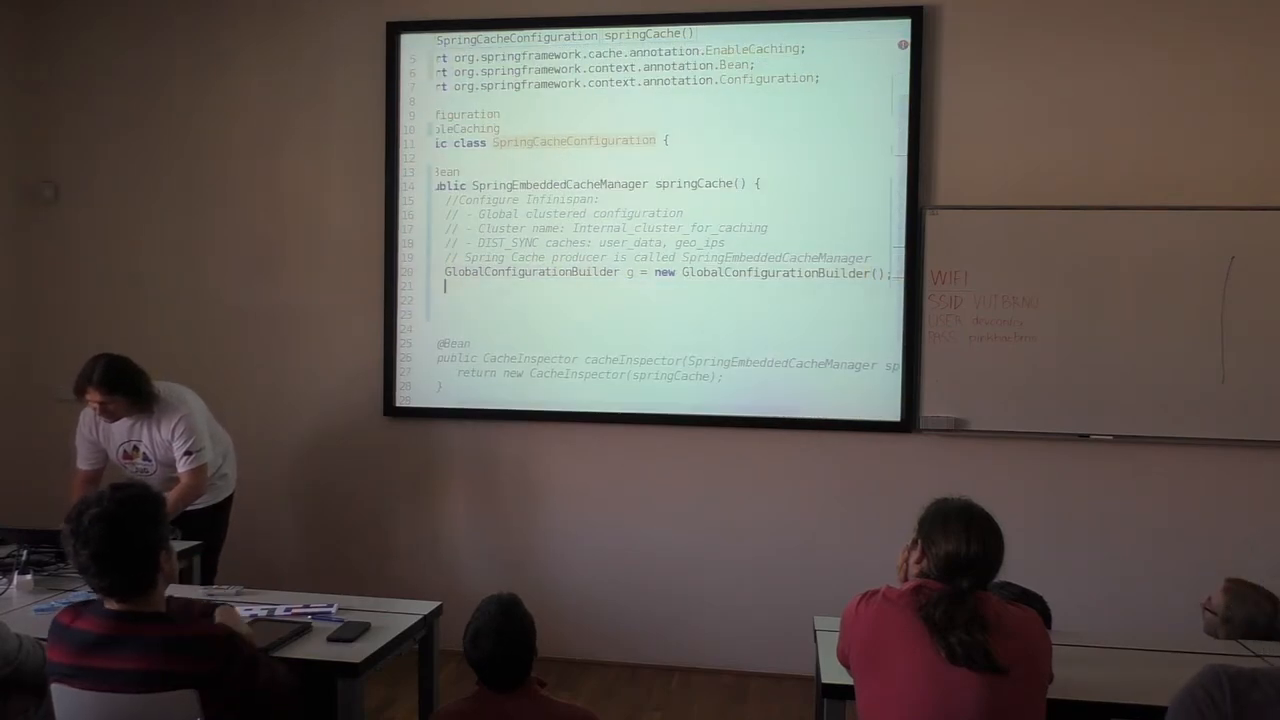
- Call g.transport().clusterName("Internal_cluster_for_caching") on GlobalConfigurationBuilder g
text(.)
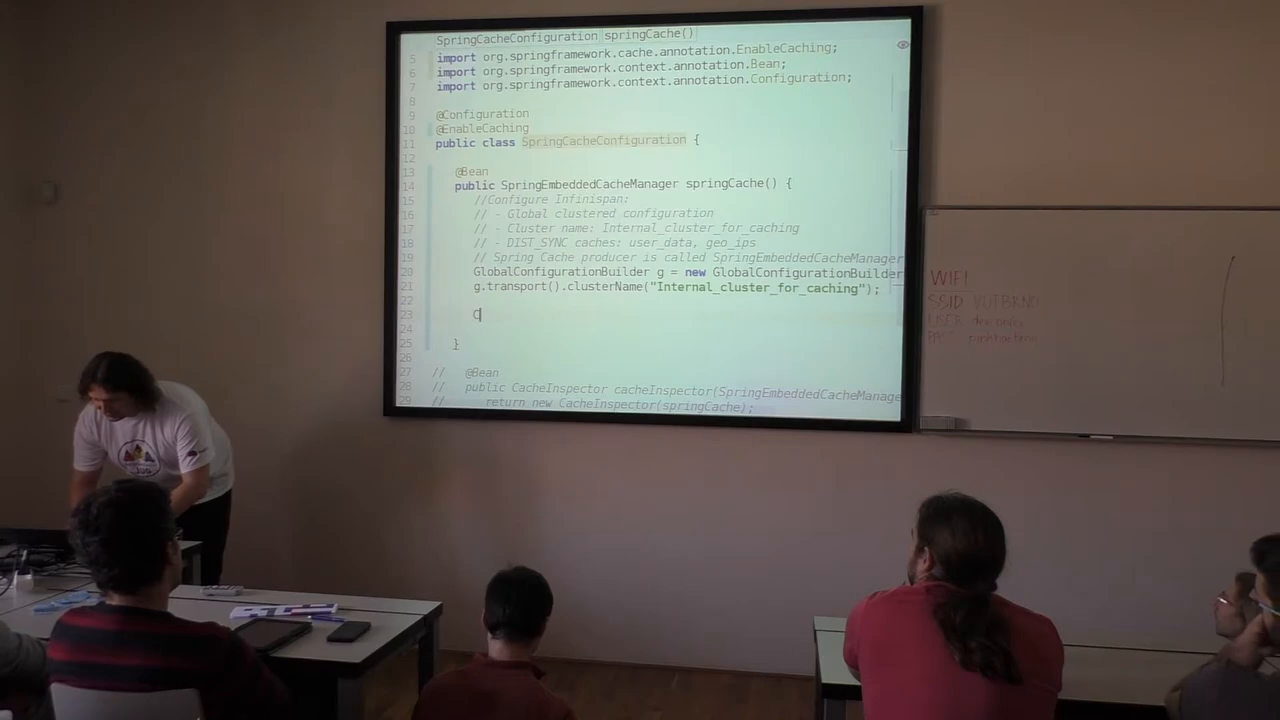
- Add a DIST_ASYNC ConfigurationBuilder and begin DefaultCacheManager e built from g.build()
text(ConfigurationBuilder();)
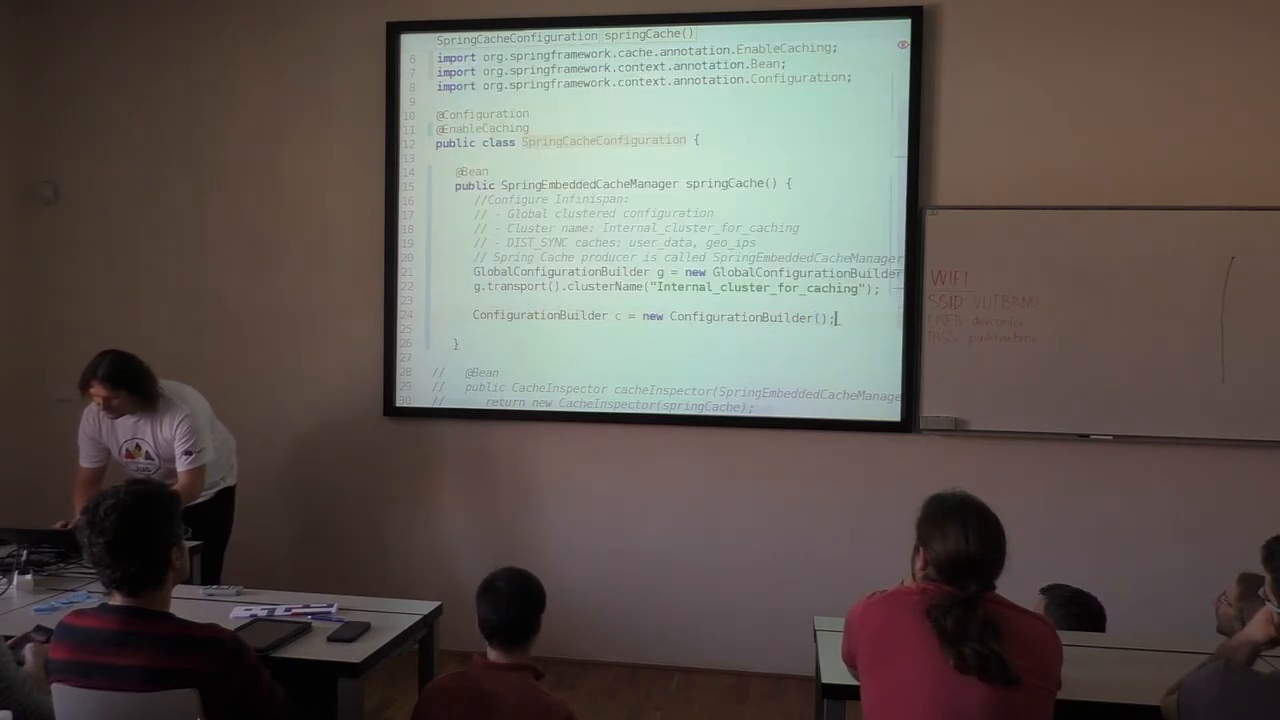
text(.)
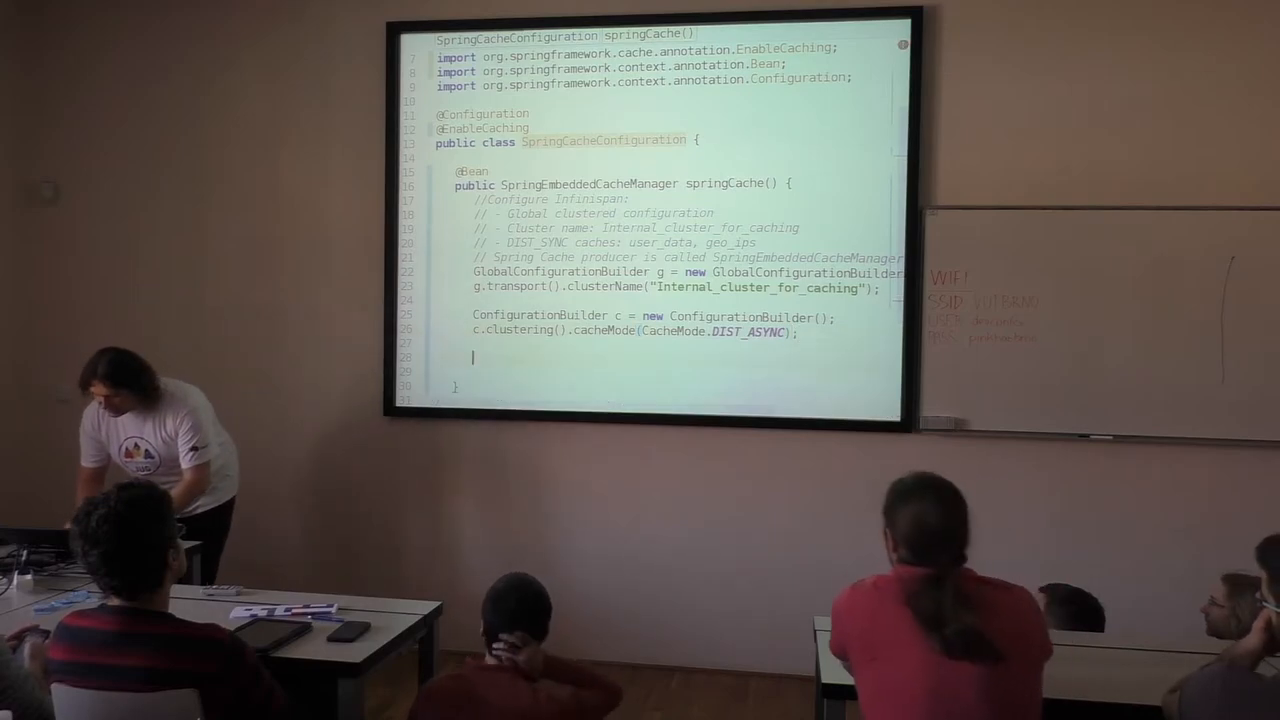
text(EmbeddedCacheManager)
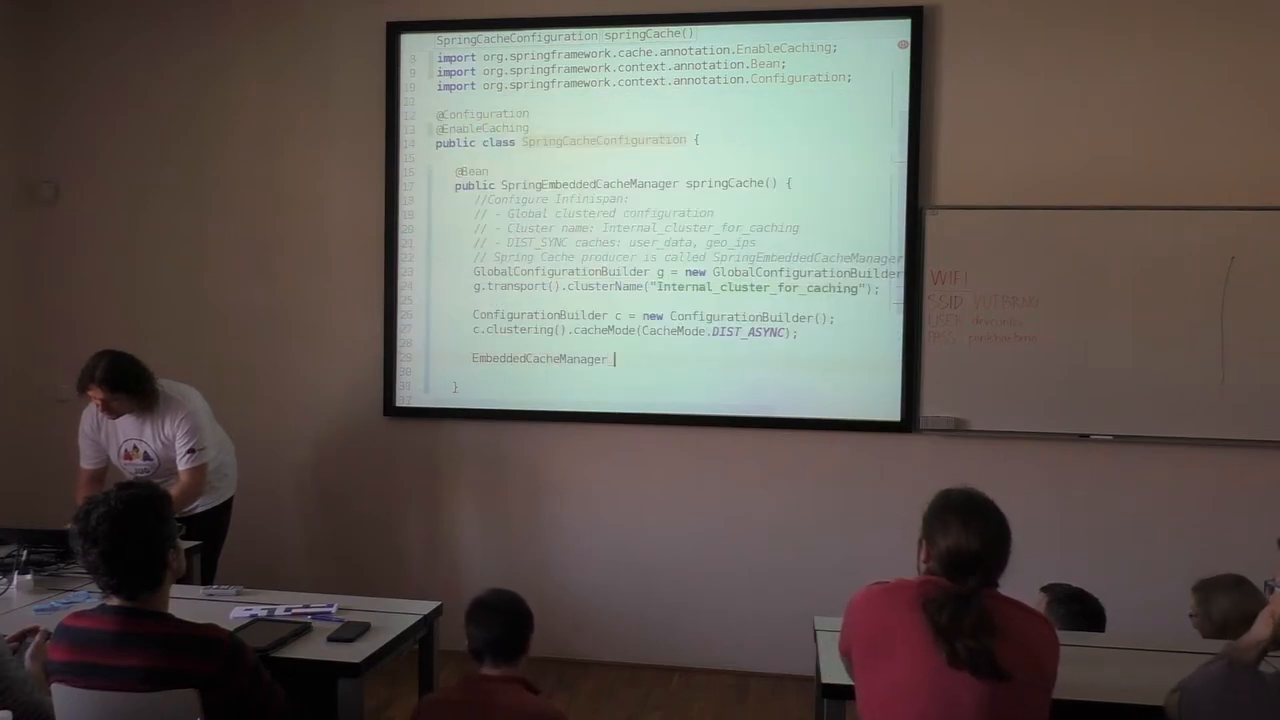
text(_e =)
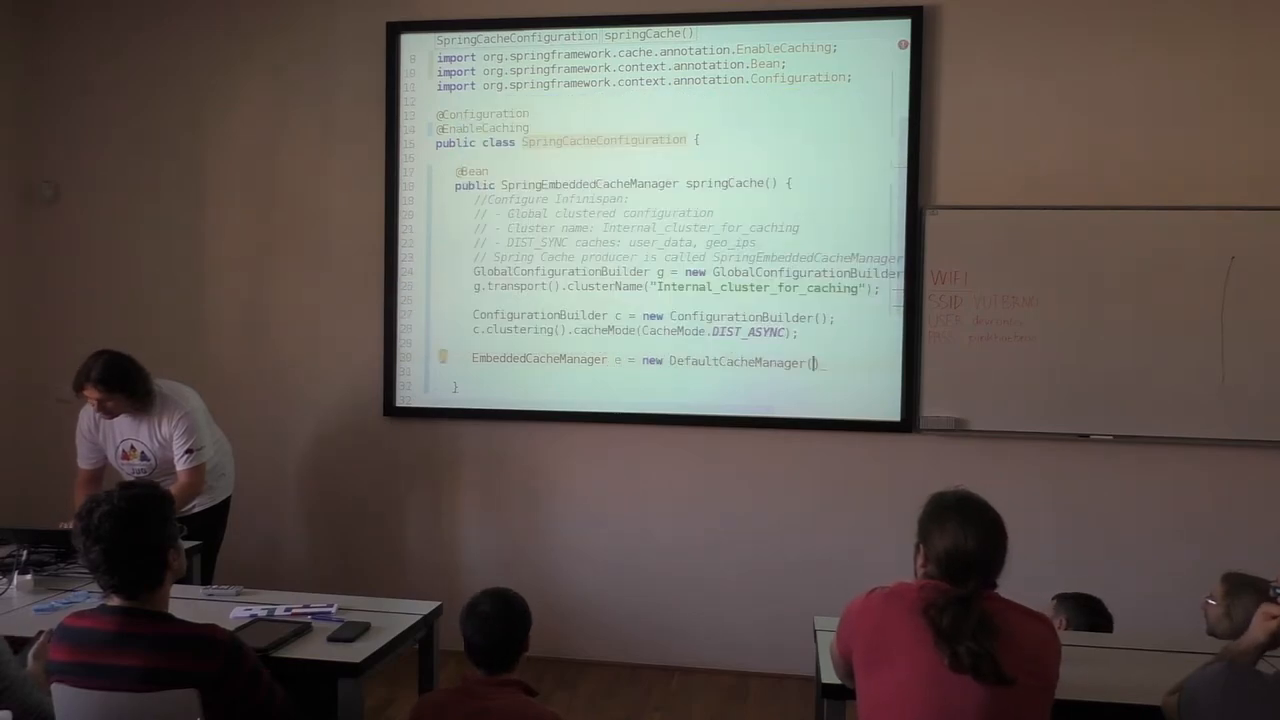
key(ctrl+space)
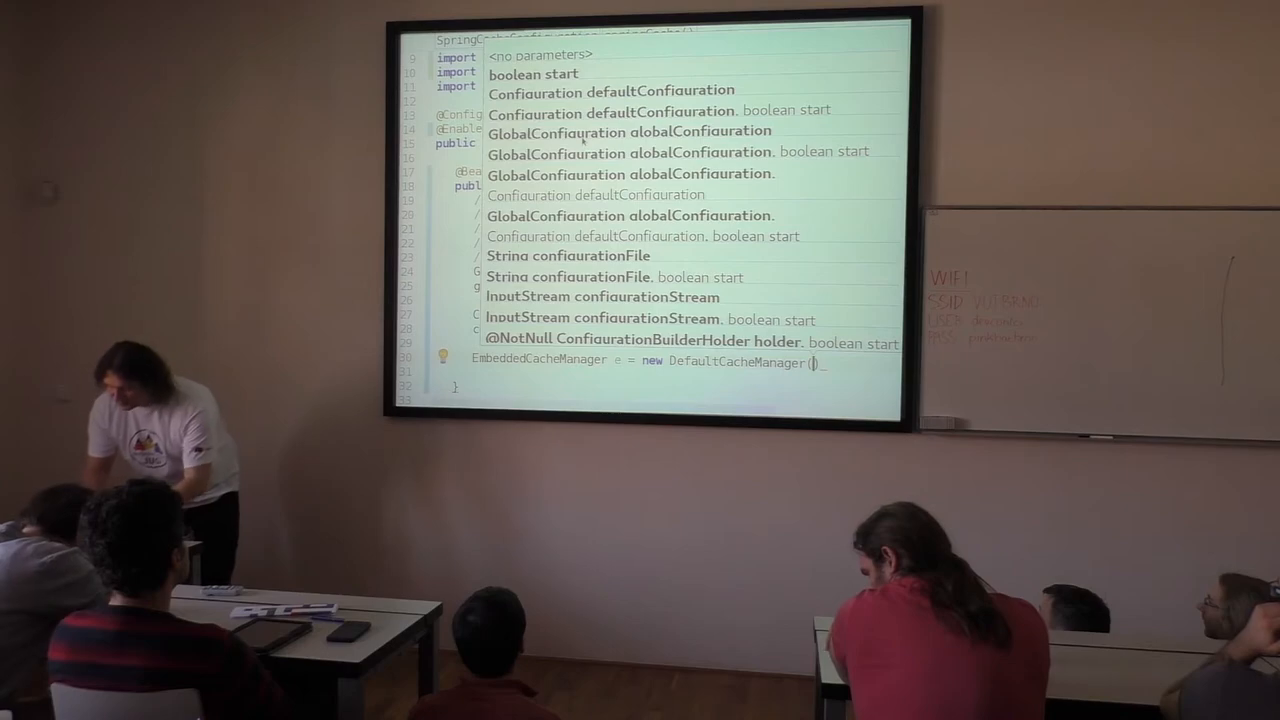
text(g.build())
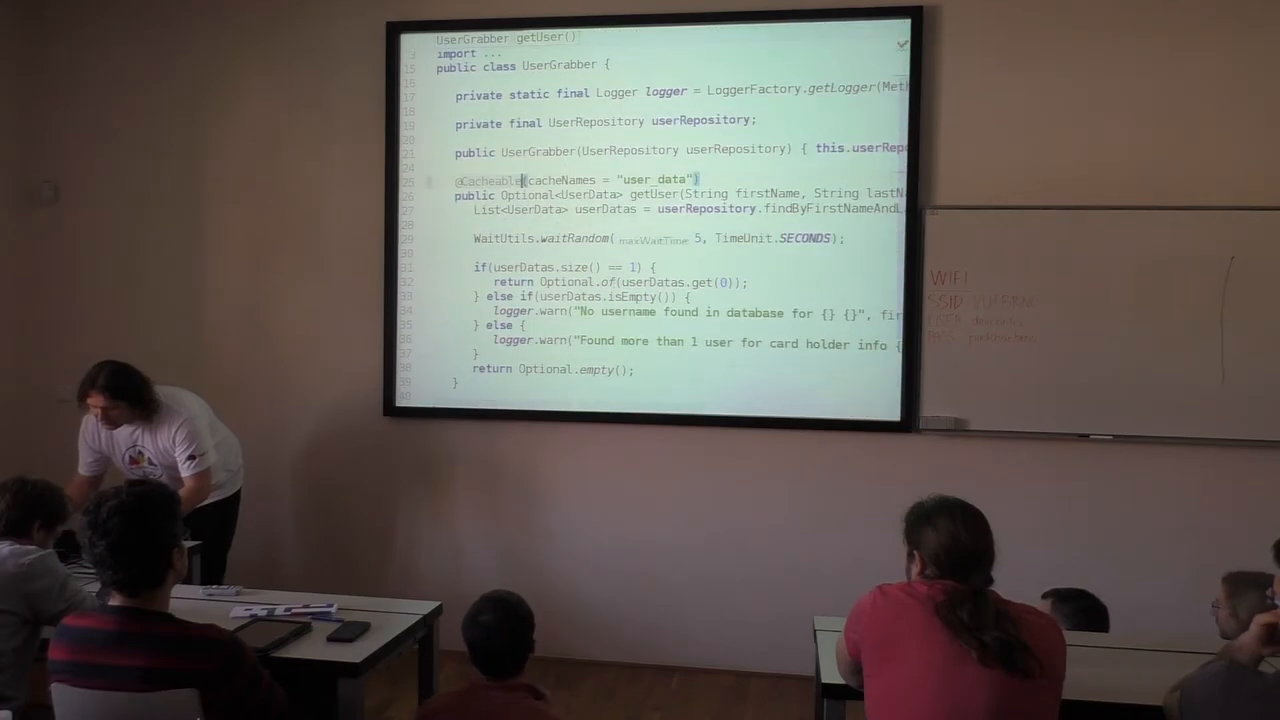
double_click(655, 180)
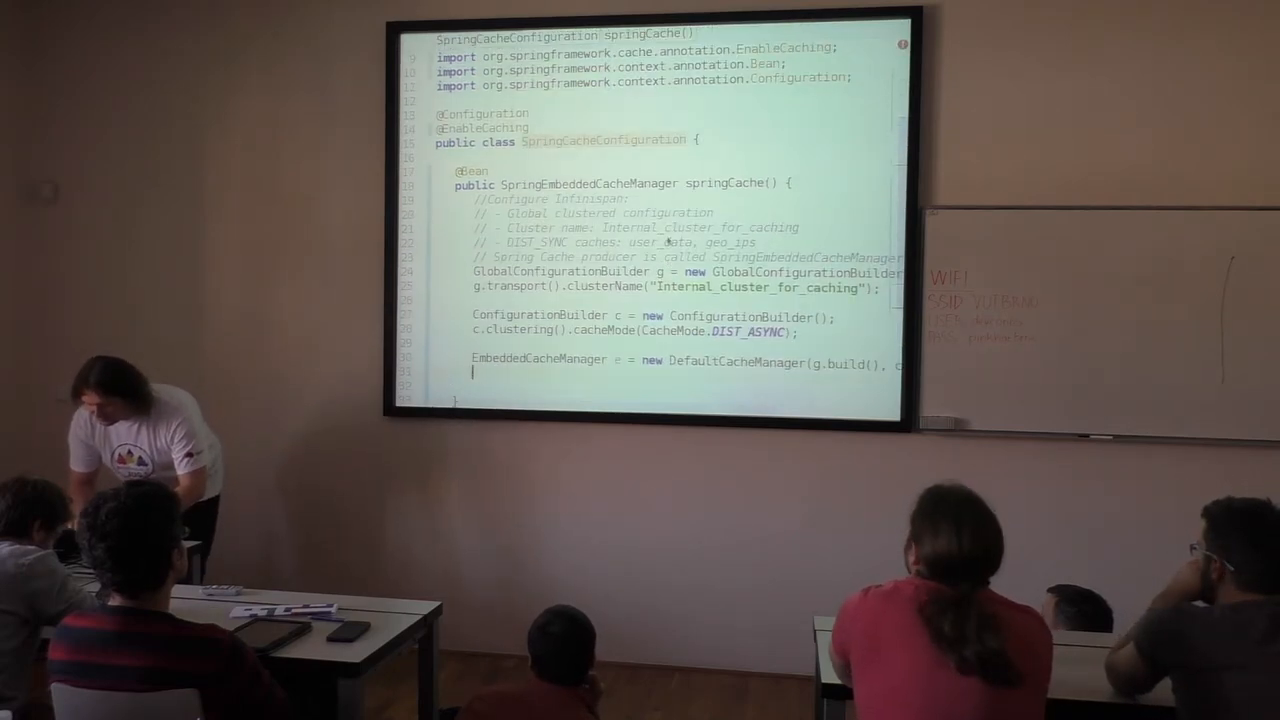
- Define the user_data and geo_ips caches with c.build() and return new SpringEmbeddedCacheManager(e)
text(e.defineConfiguration())
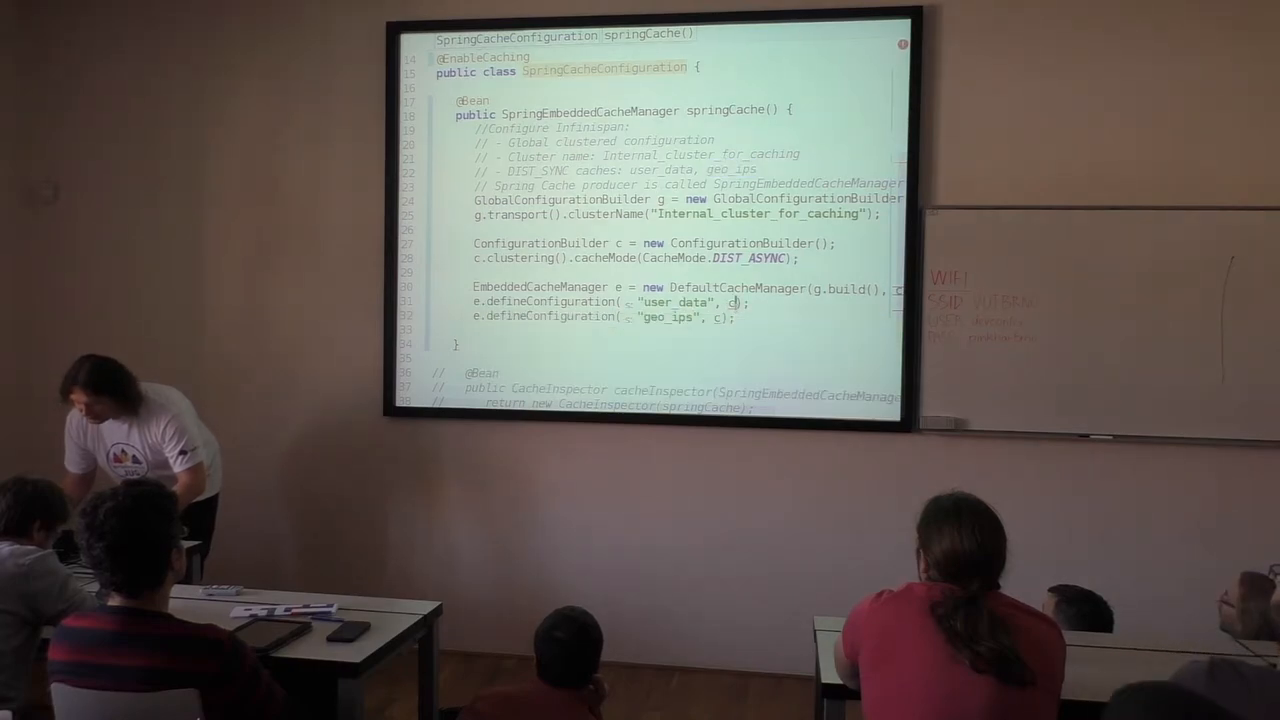
text(.build())
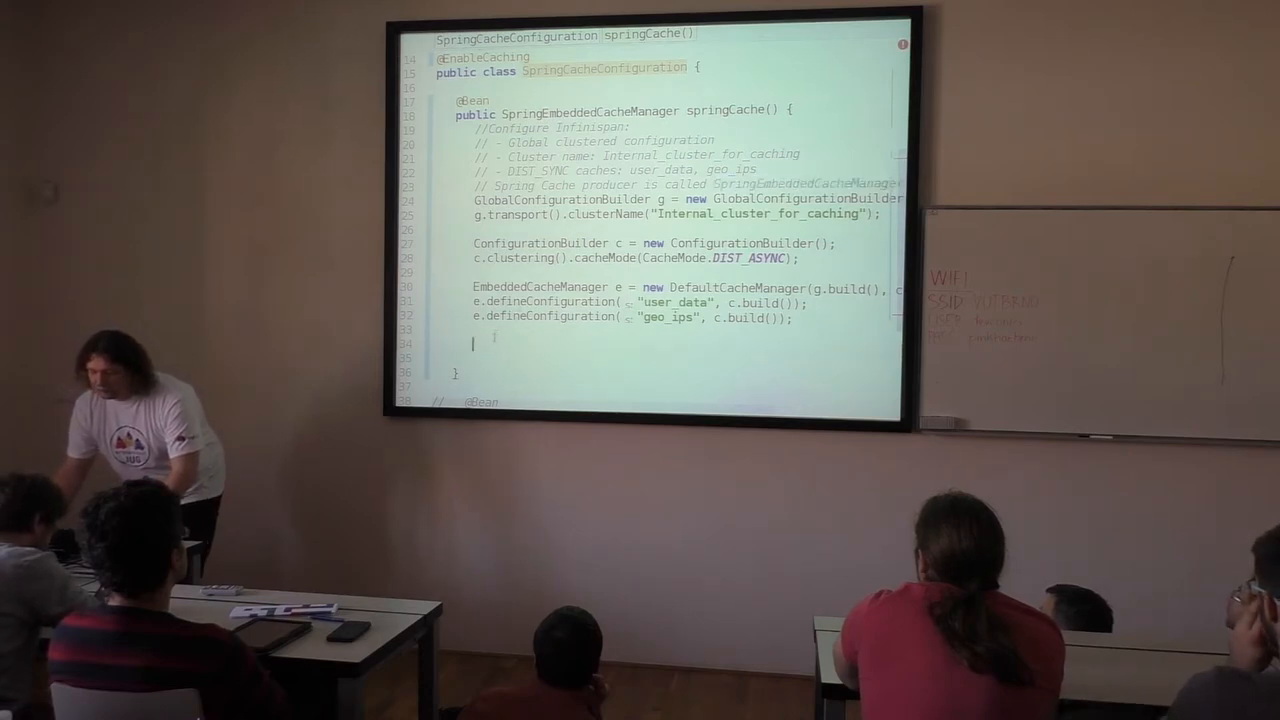
text(SpringEmbeddedCacheManager()
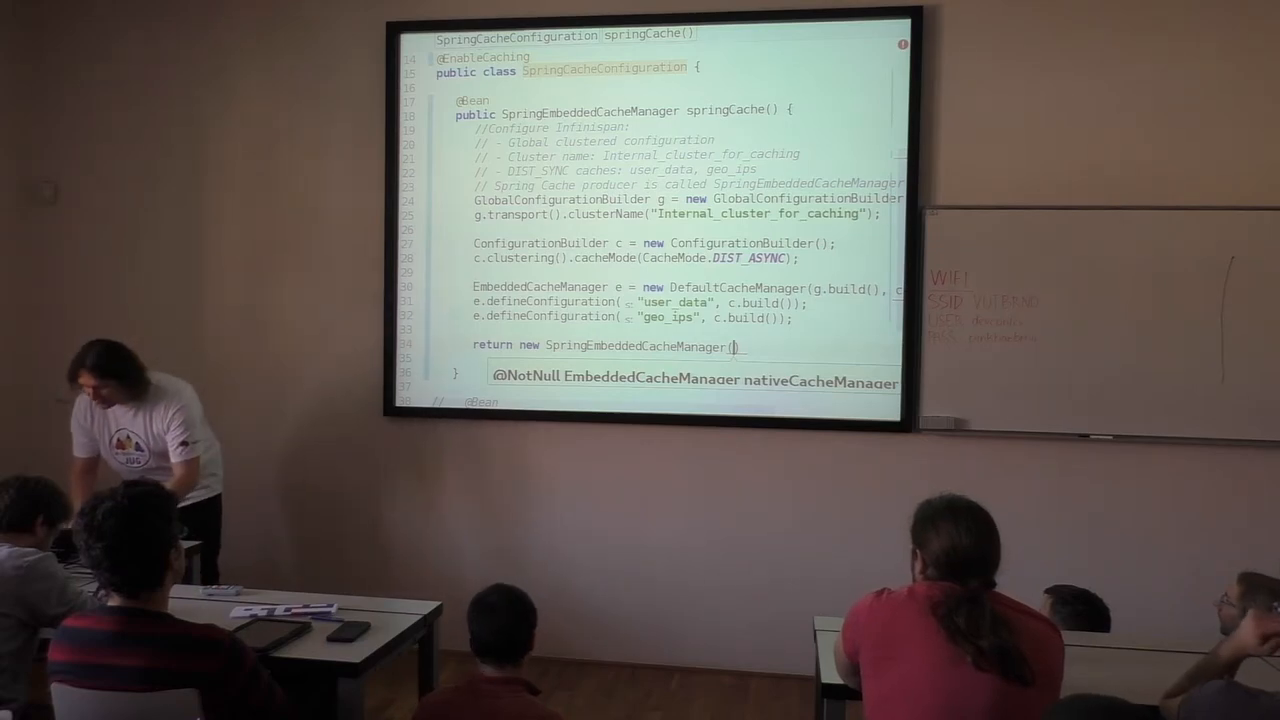
text(e)
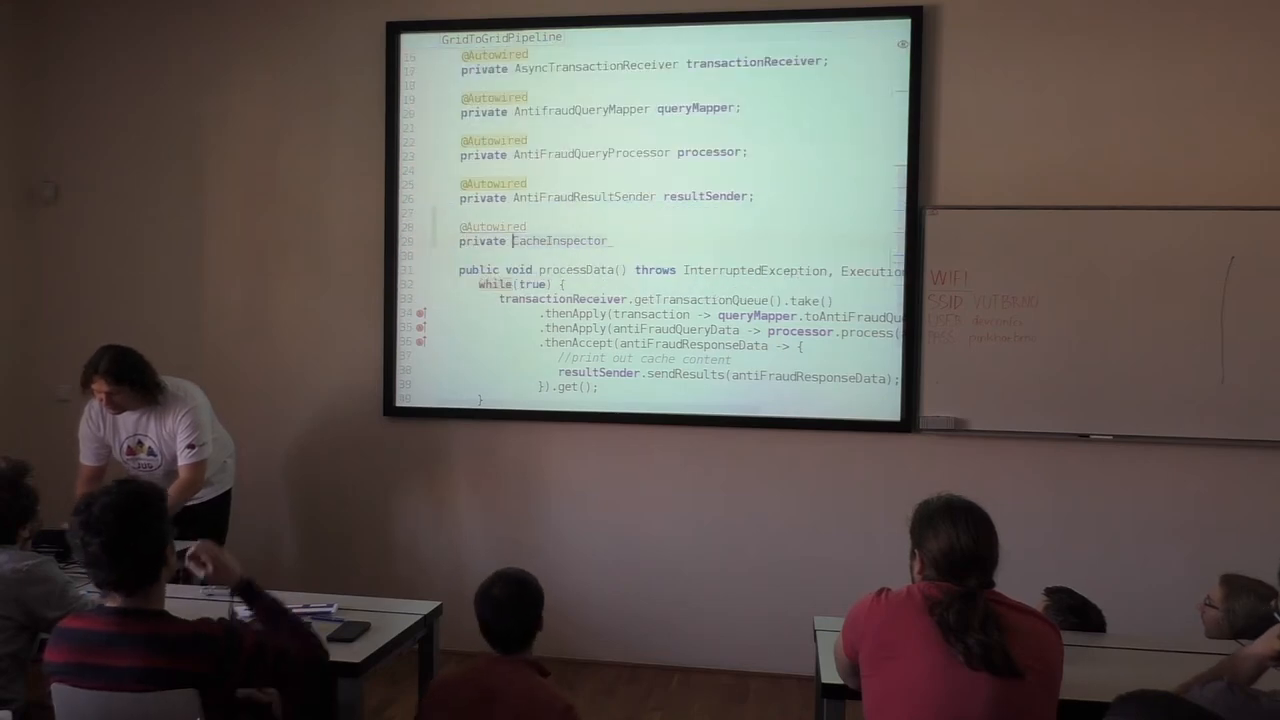
text(cacheInspector;)
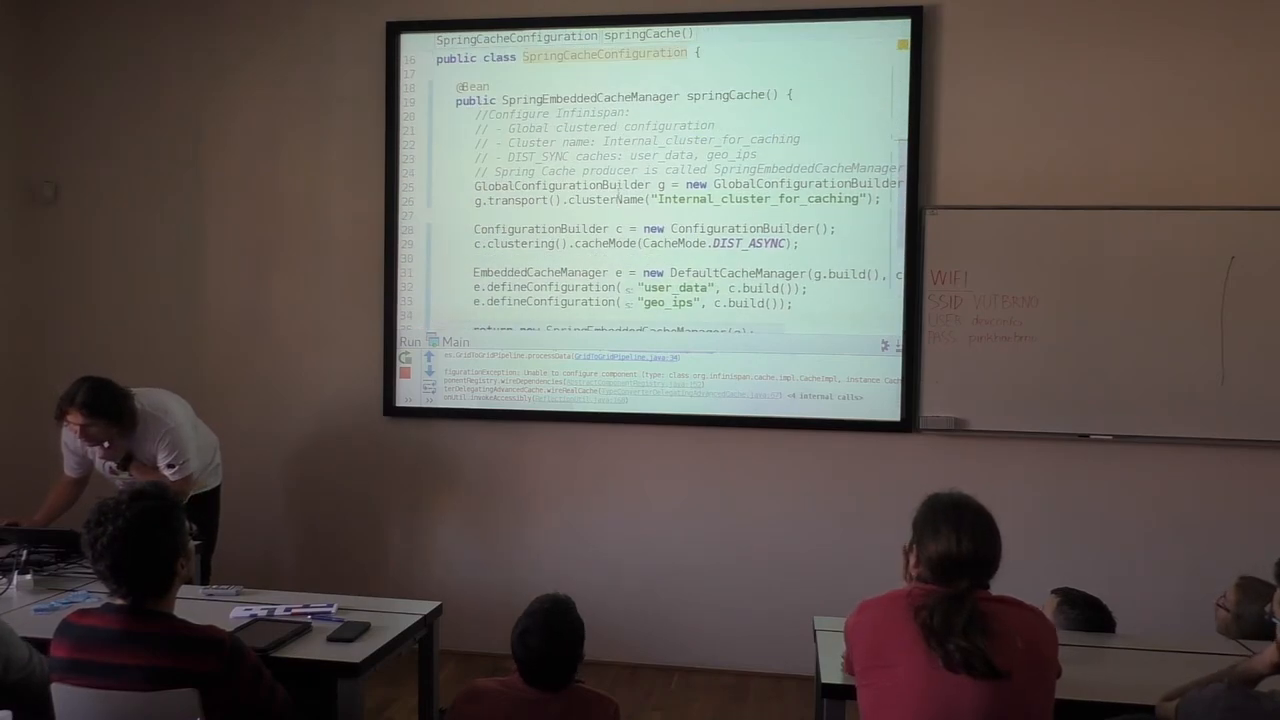
- Scroll through the ConfigurationException in the run output and search actions for 'compare'
scroll(down, 3)
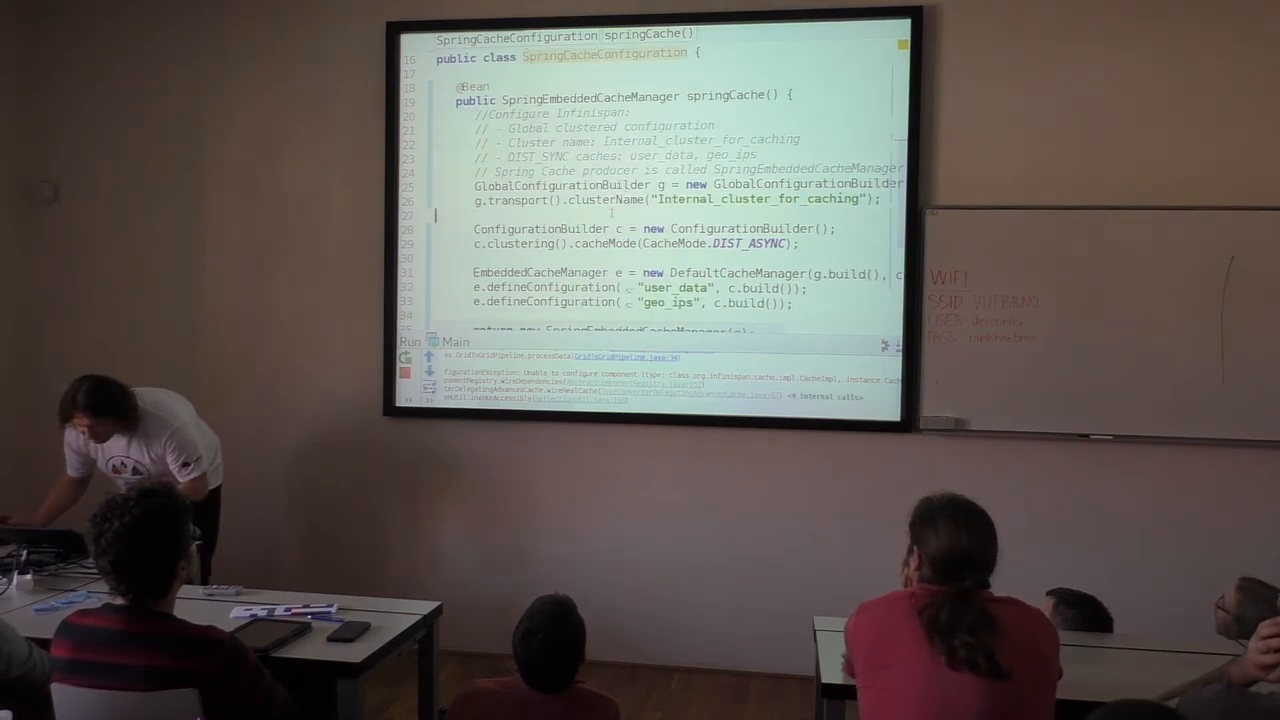
text(compare with bra)
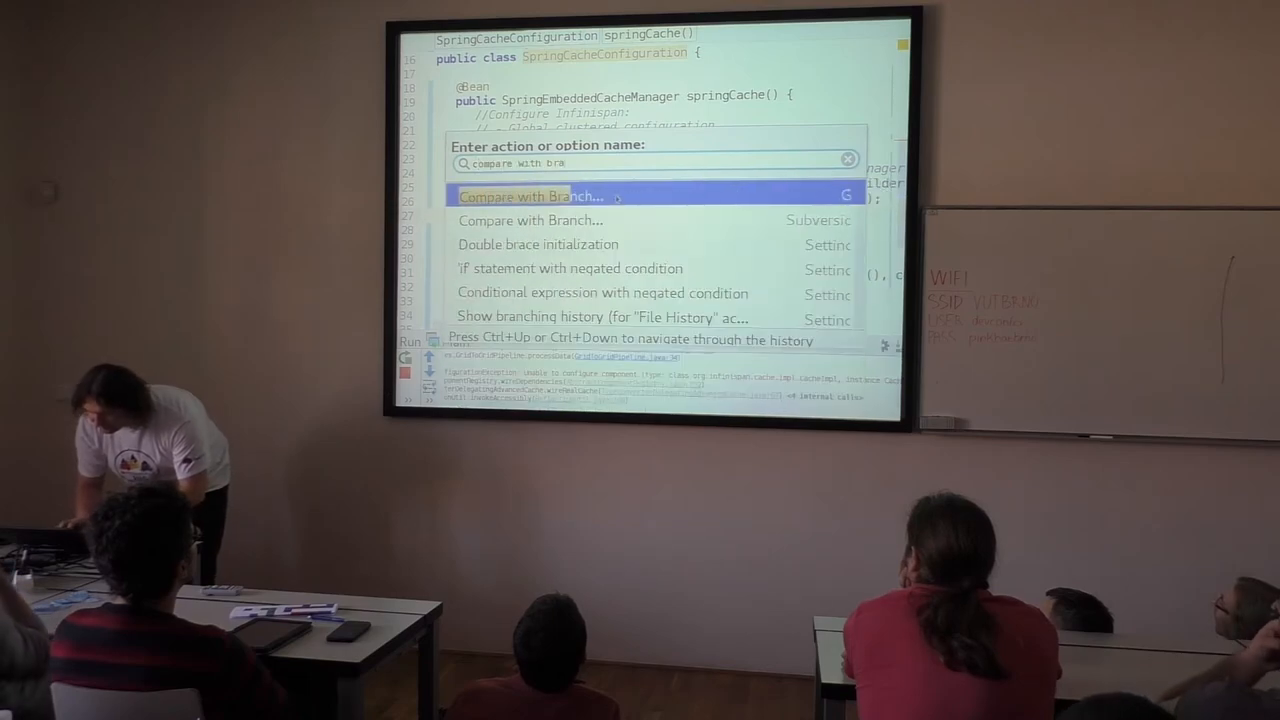
- Diff SpringCacheConfiguration with branch devconf_to_compare_with and scroll through its 6 differences
click(535, 195)
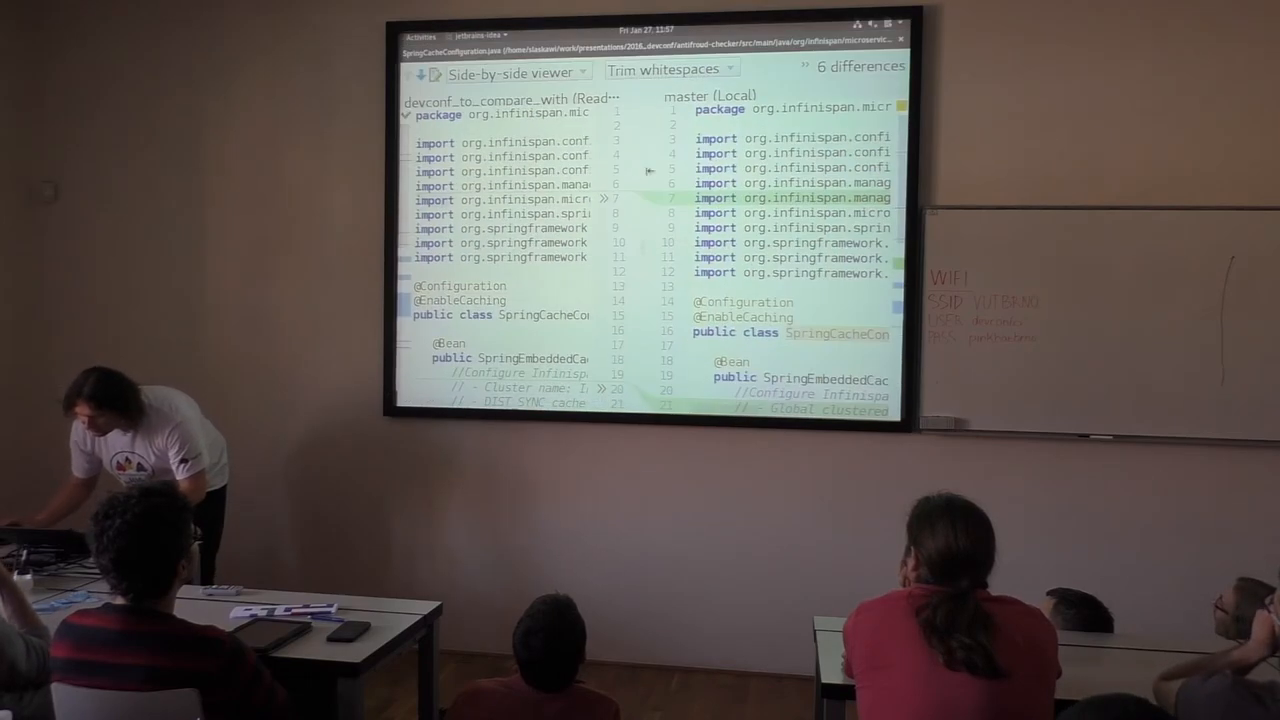
scroll(down, 3)
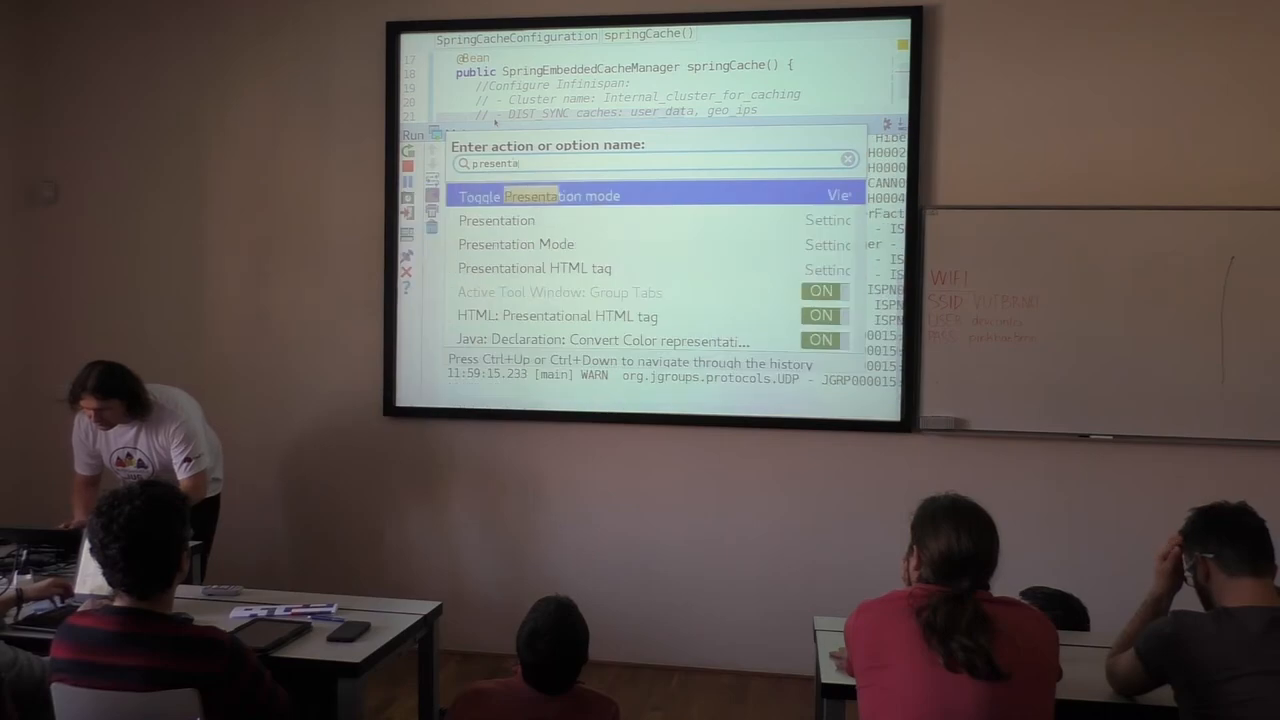
click(535, 195)
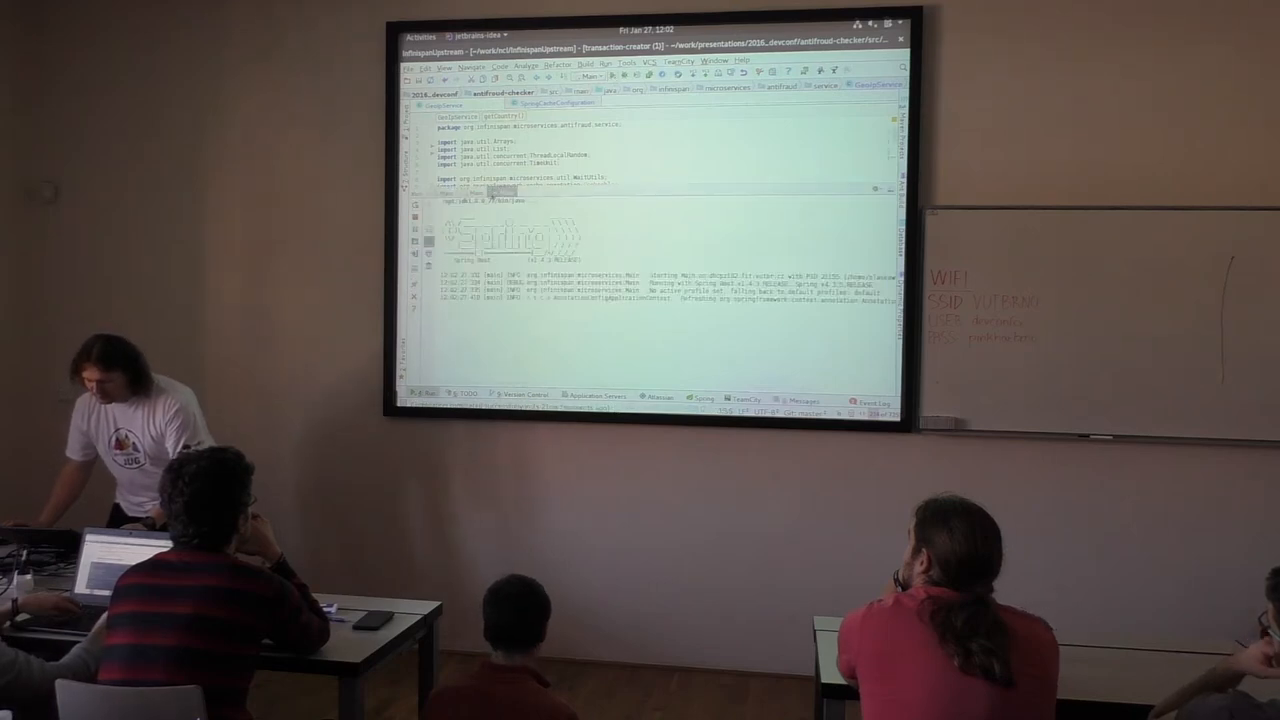
- Close the running Main tab in the Run tool window
right_click(470, 190)
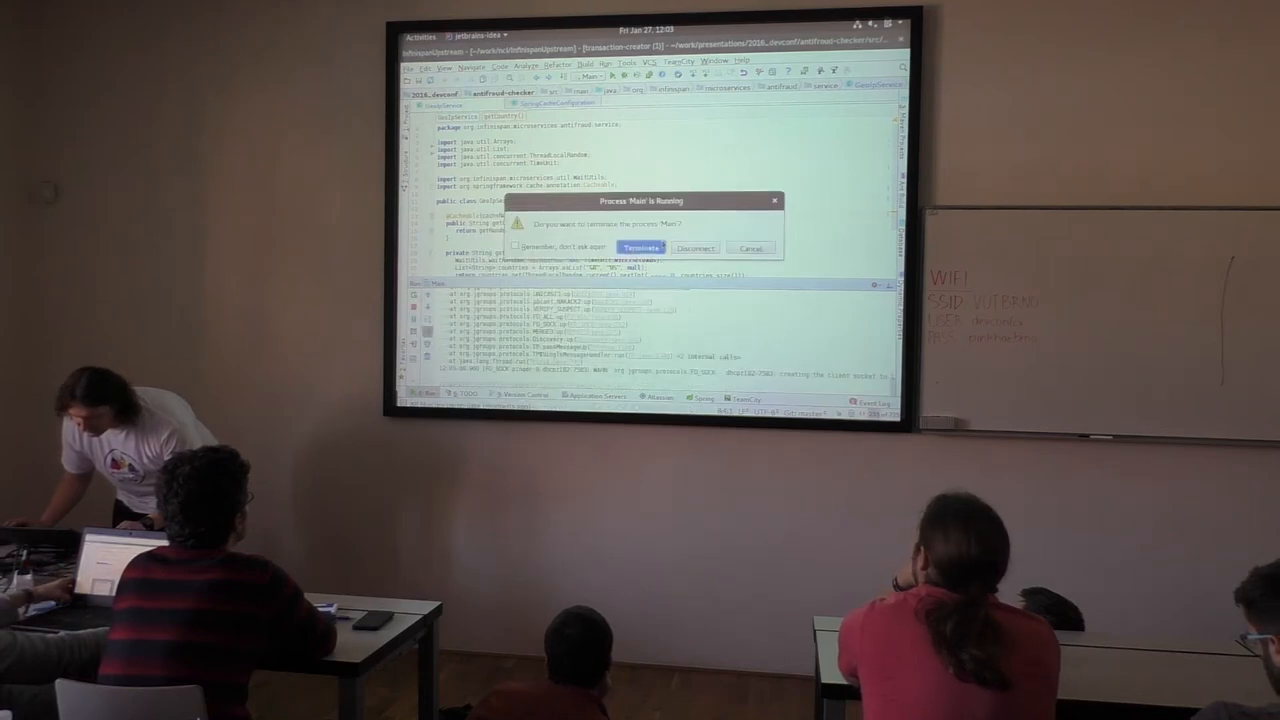
- Terminate the Main process and search actions for 'Compare'
click(641, 247)
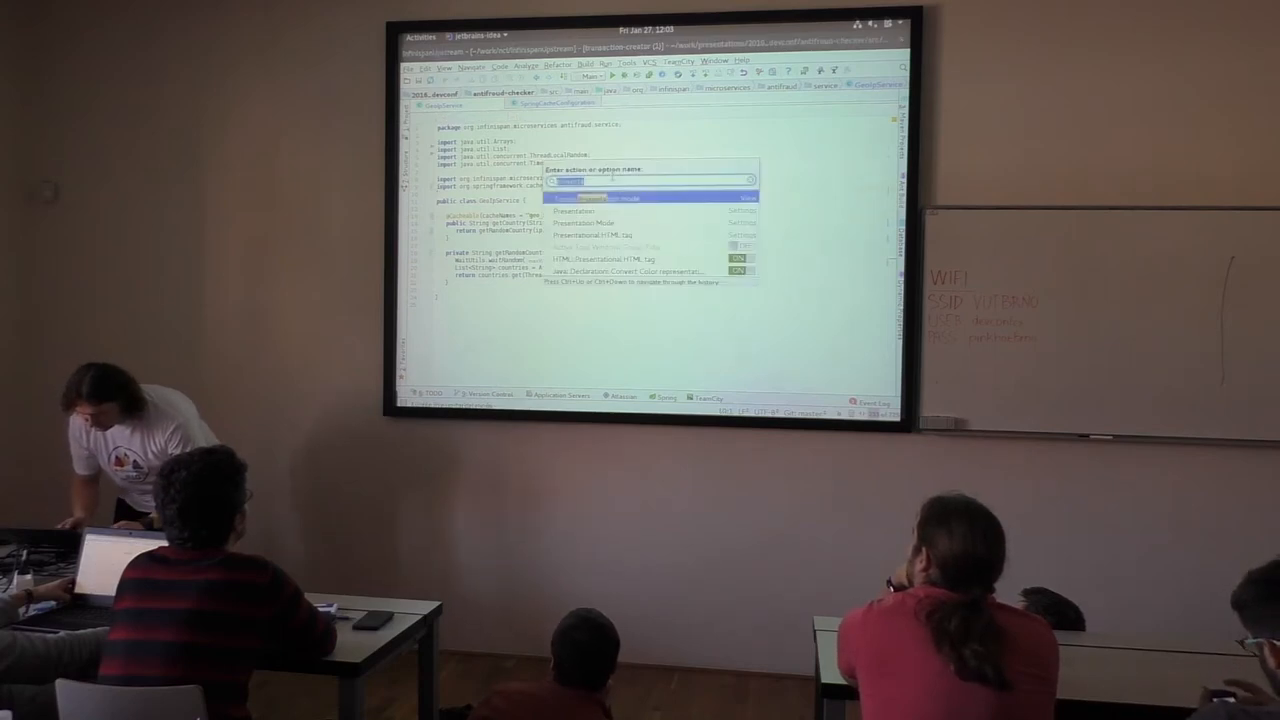
text(Compare)
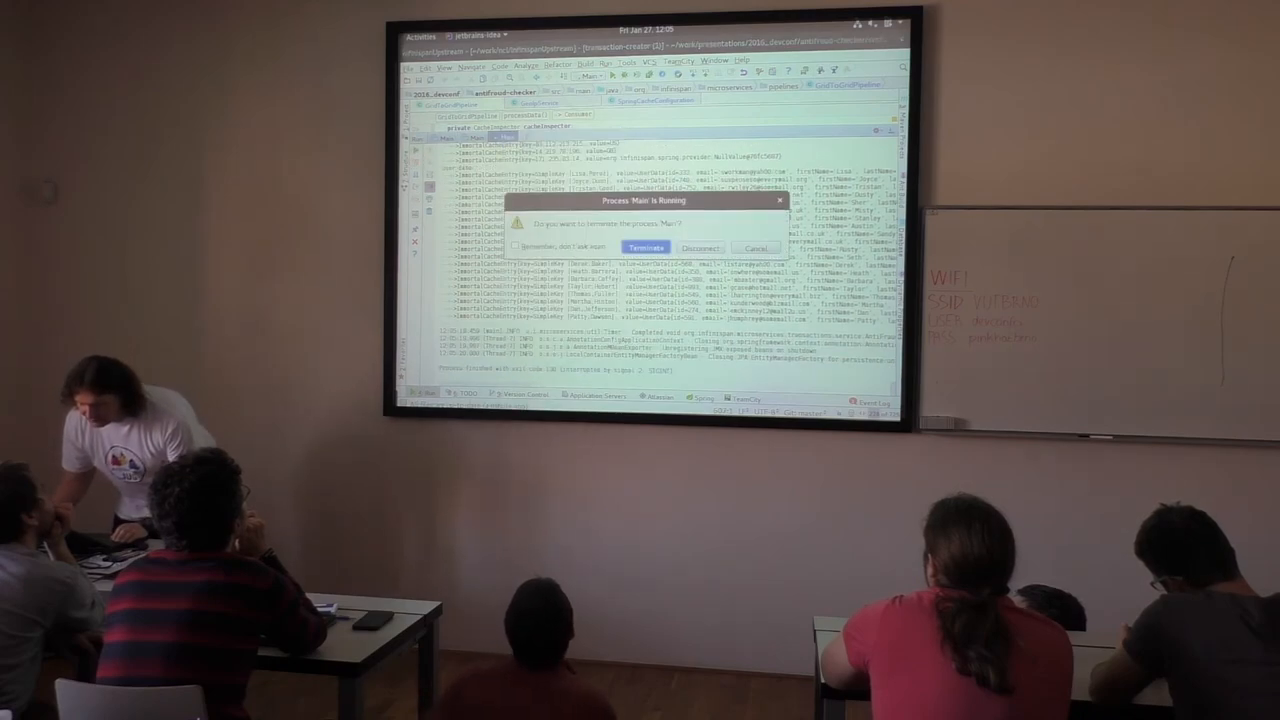
click(645, 247)
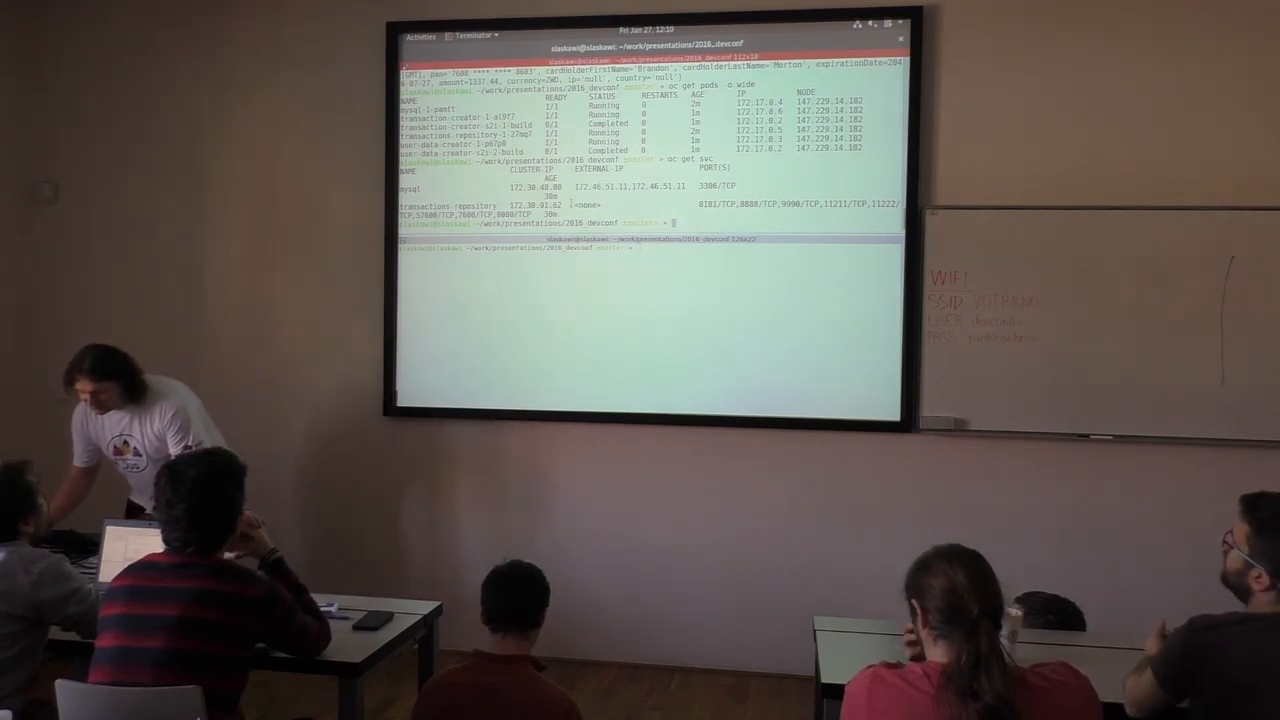
- Run the 'mvn clean fabric8:deploy' Maven deployment of the project in Terminator
text(mu)
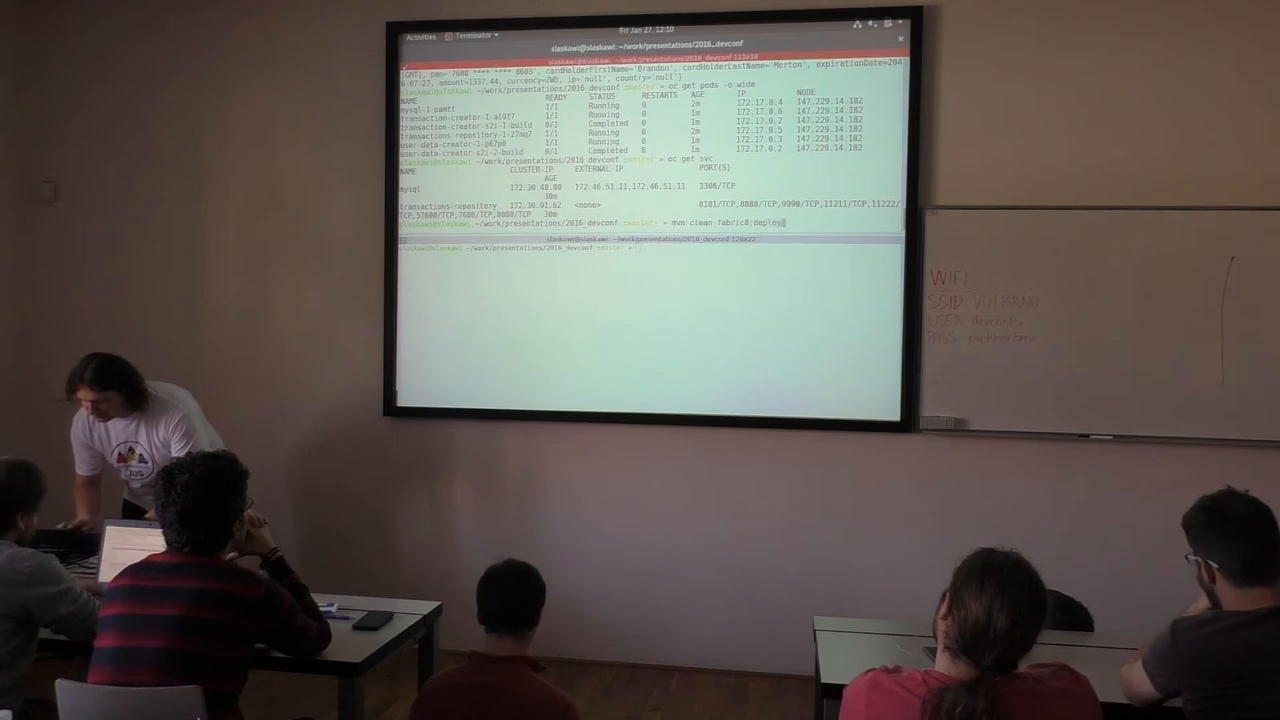
key(Return)
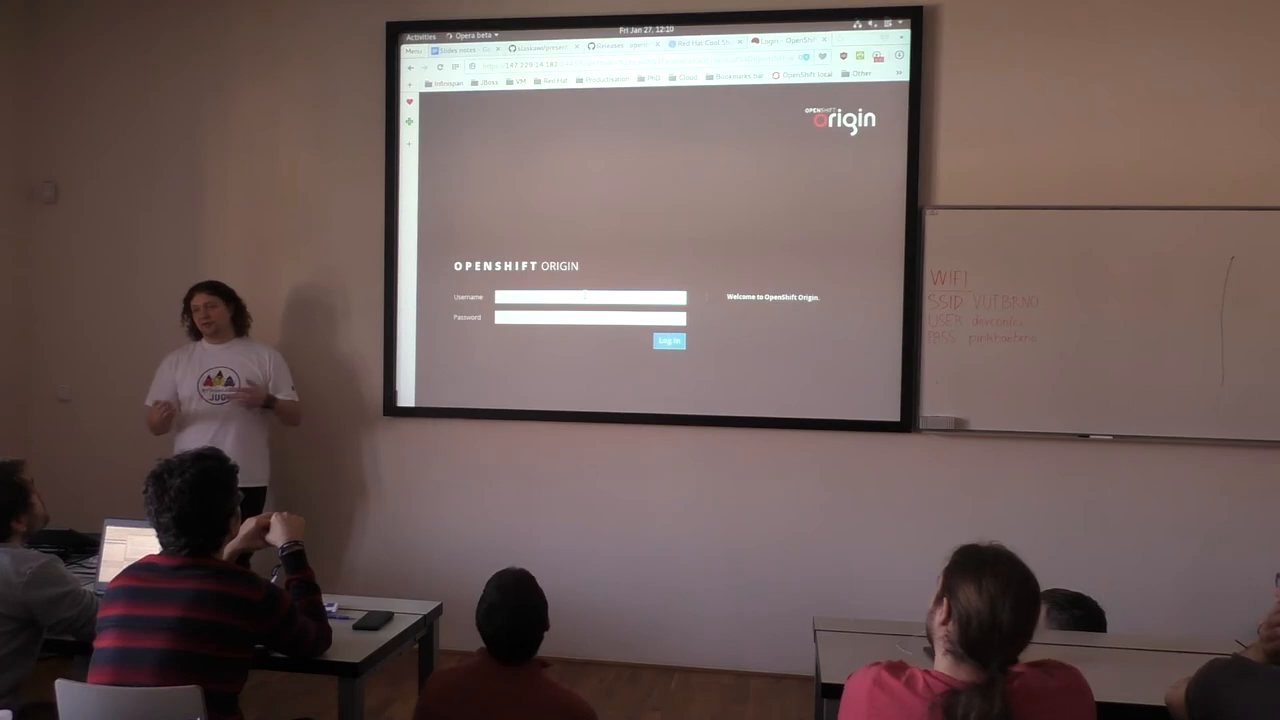
- Log in to the OpenShift Origin console as 'developer'
text(developer)
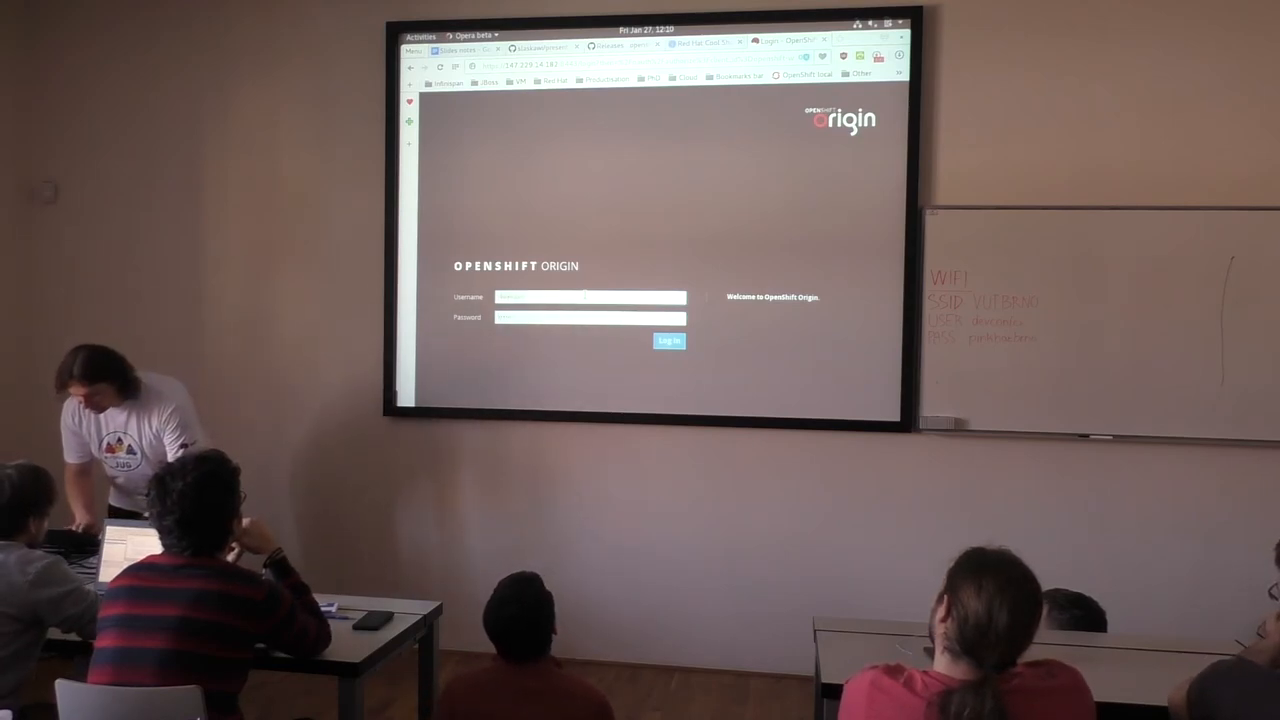
click(668, 341)
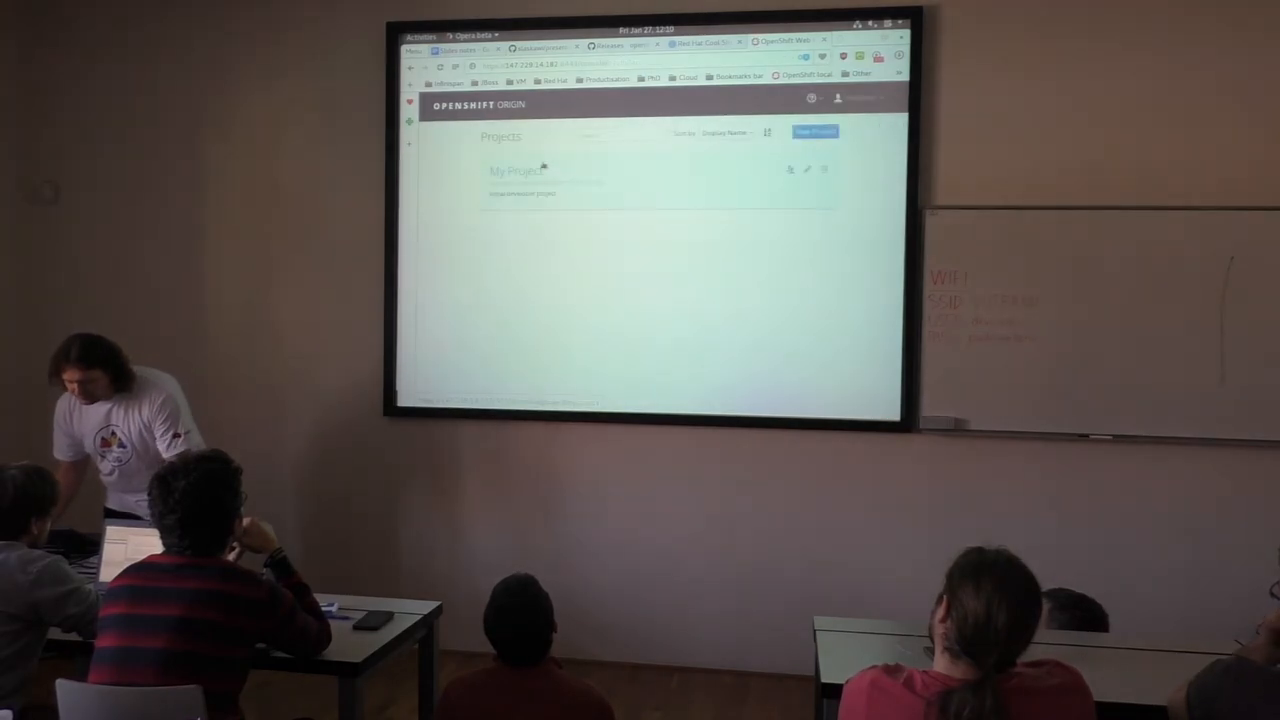
- Open My Project and scroll through the infinispan-server pod's startup log
click(515, 170)
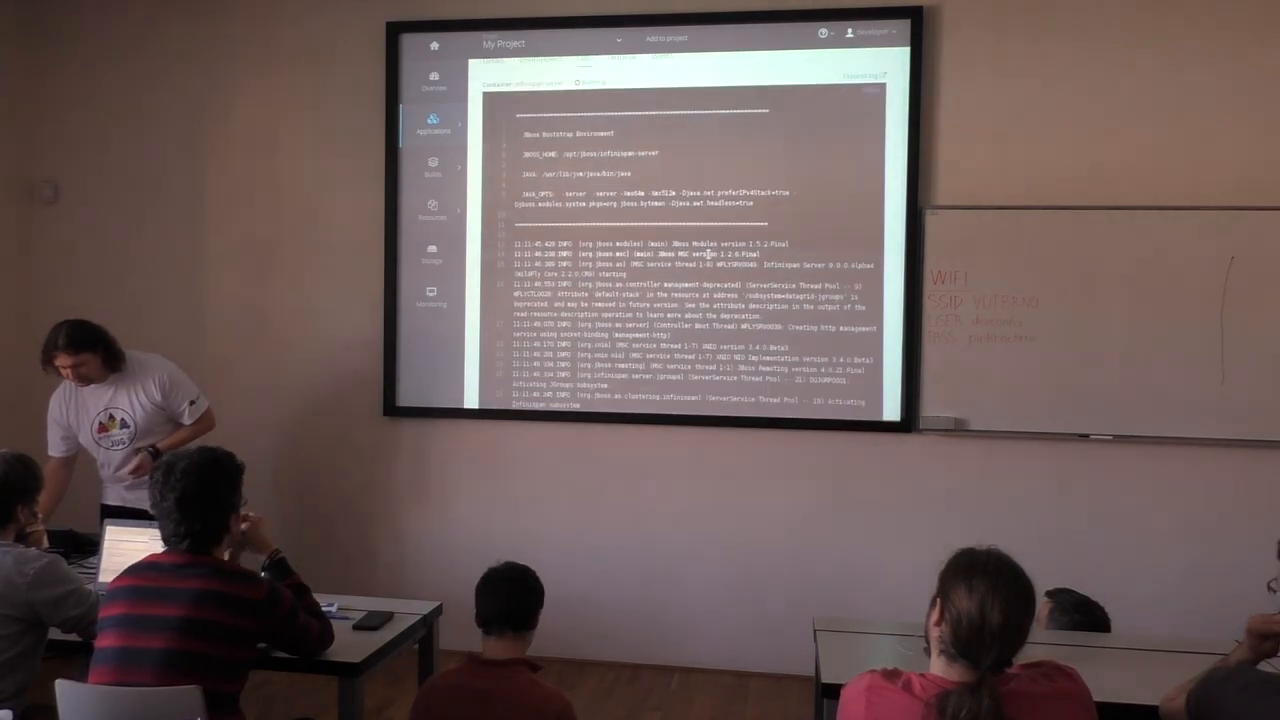
scroll(down, 3)
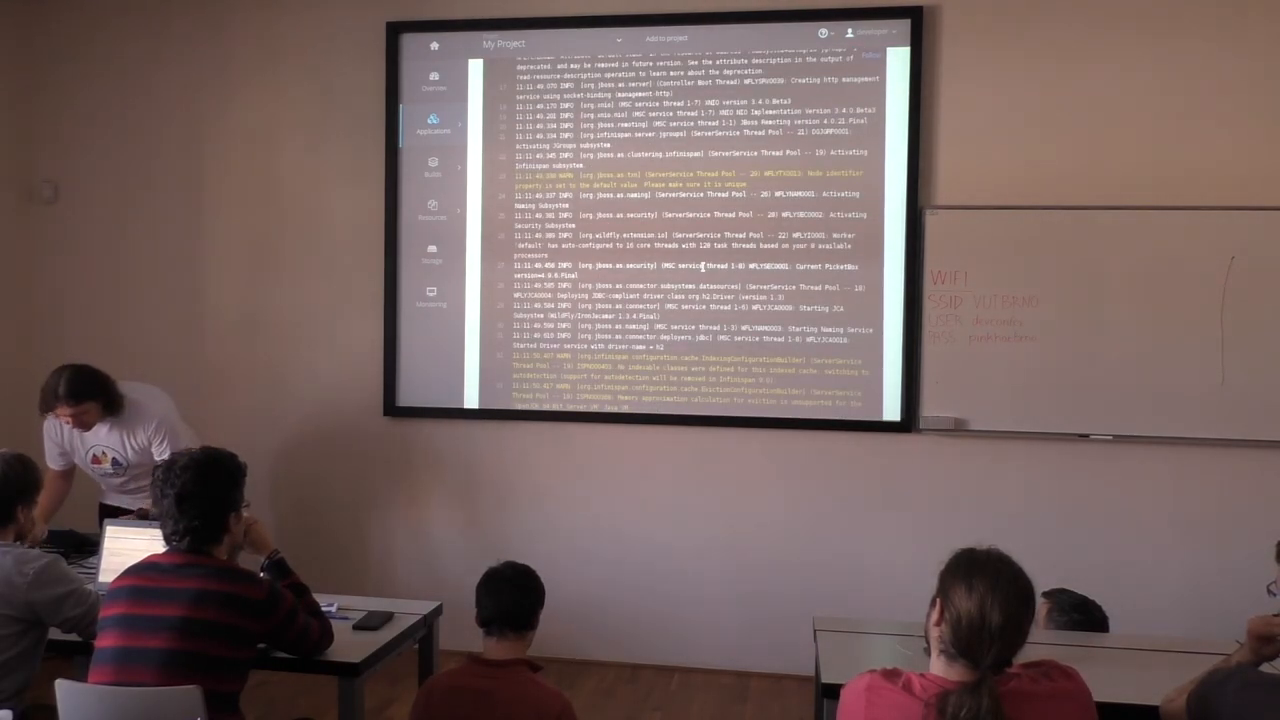